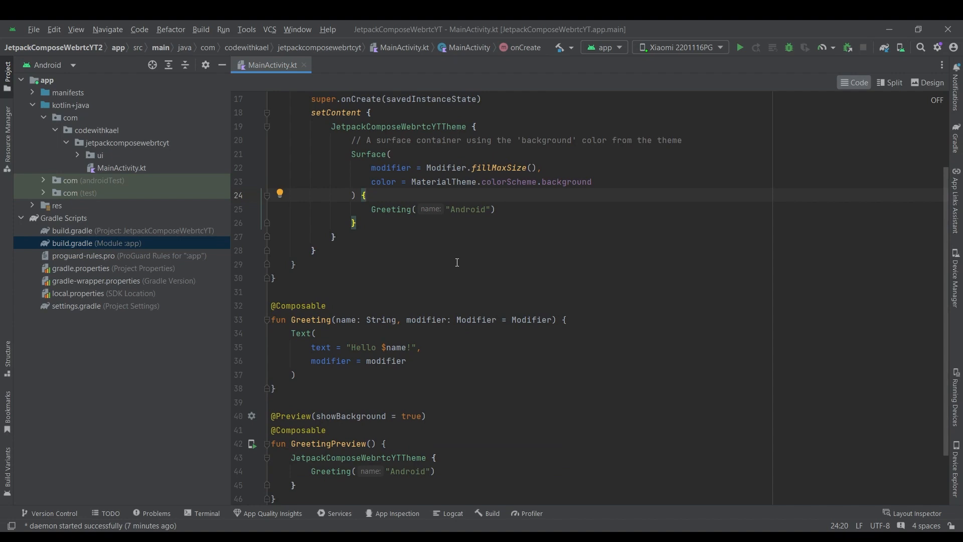
mouse_move(212, 382)
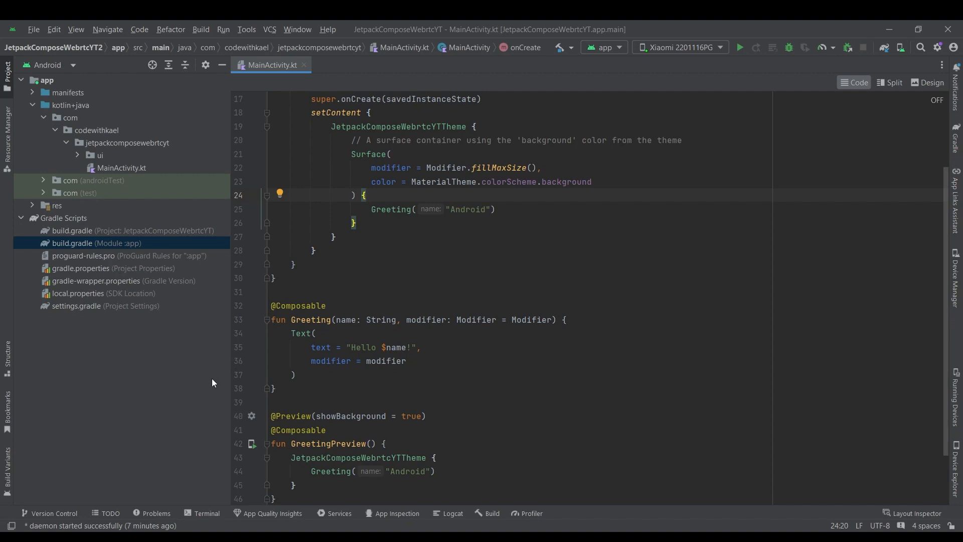
mouse_move(193, 354)
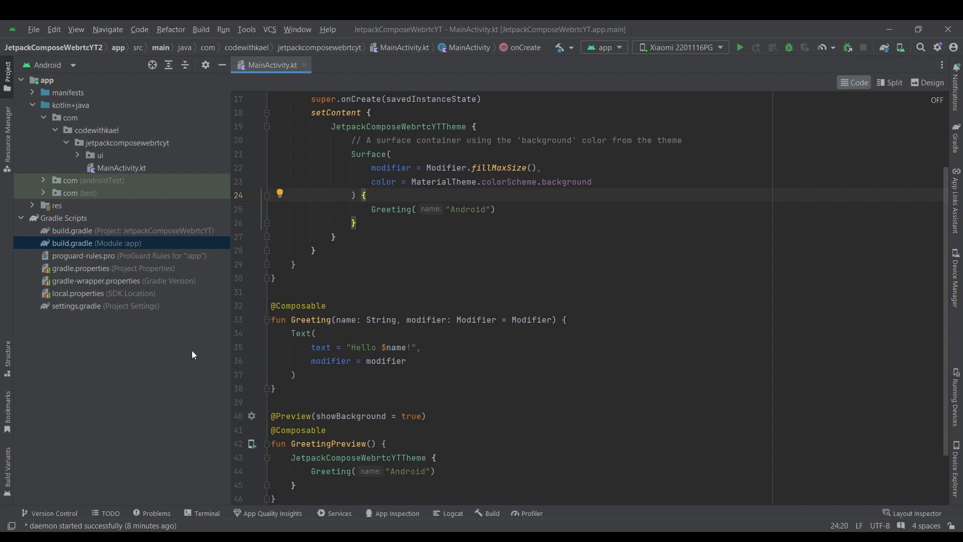
Open build.gradle (Module :app) and review its WebRTC, WebSocket, Gson, coroutine and Hilt dependencies.
click(97, 243)
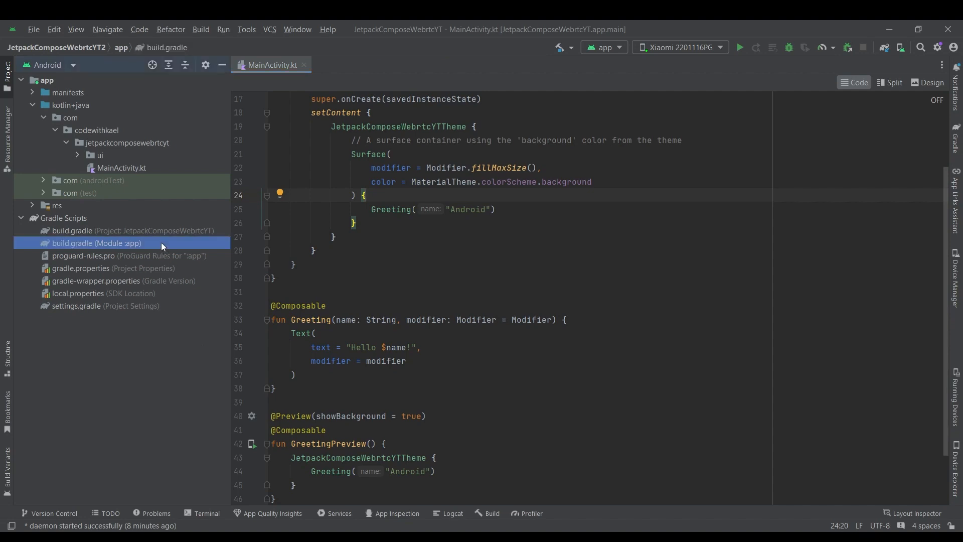
double_click(98, 242)
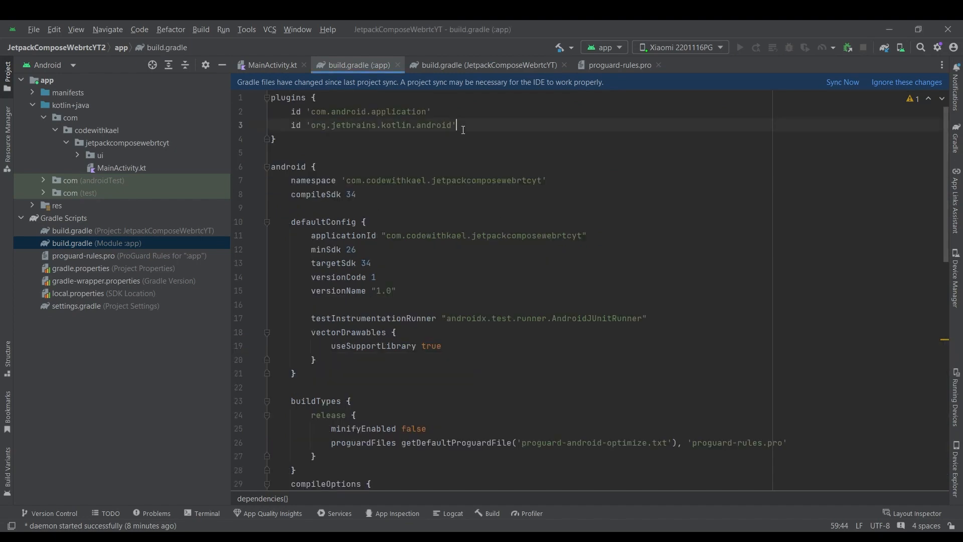
scroll(down, 3)
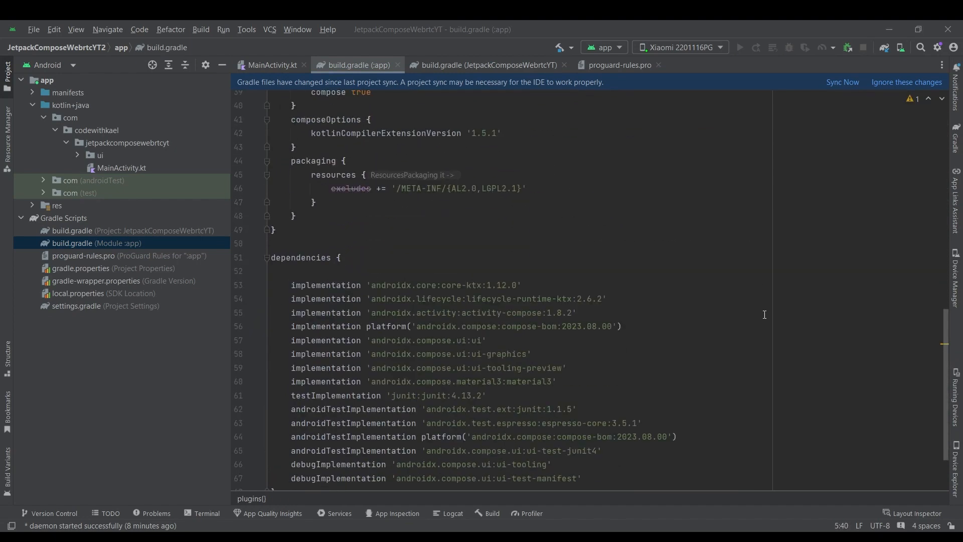
scroll(down, 3)
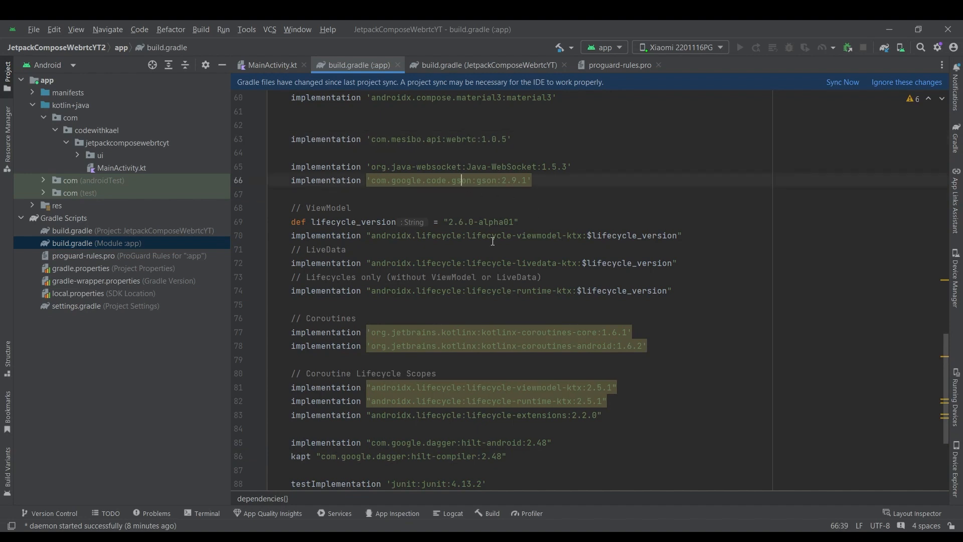
scroll(down, 3)
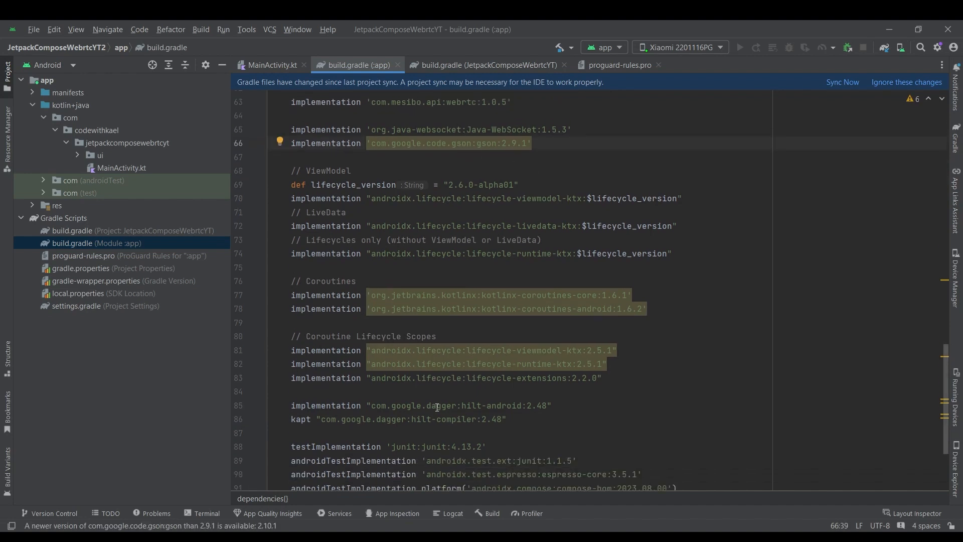
scroll(down, 3)
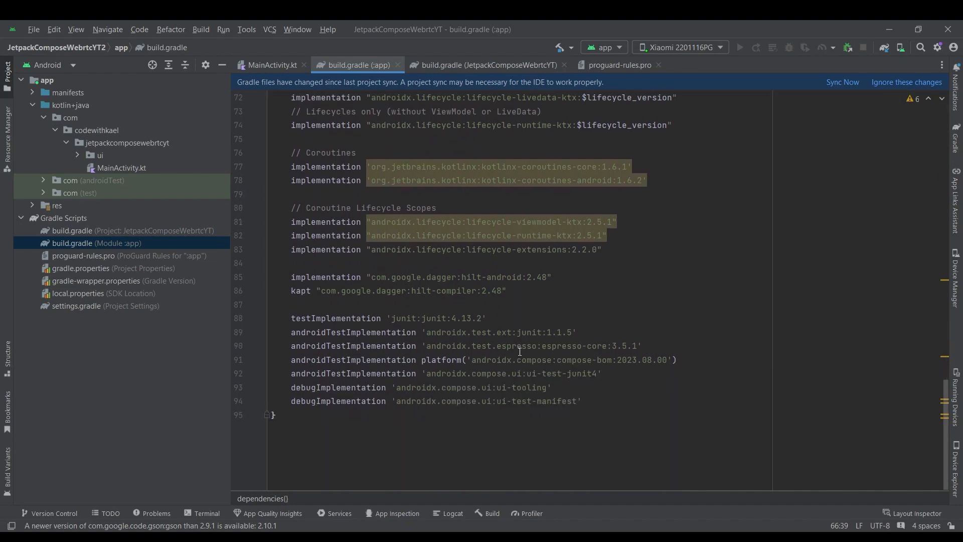
mouse_move(833, 93)
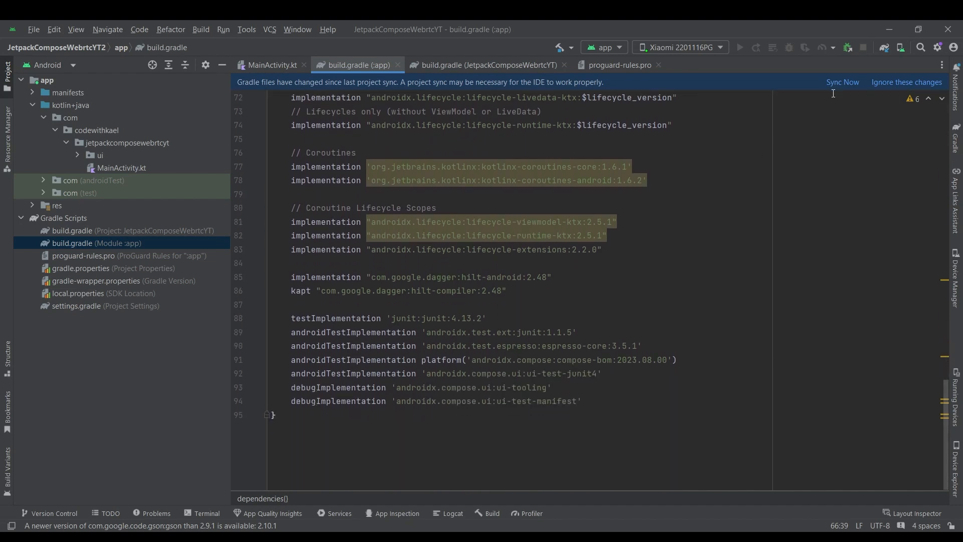
Sync the project with the updated Gradle build files.
click(841, 81)
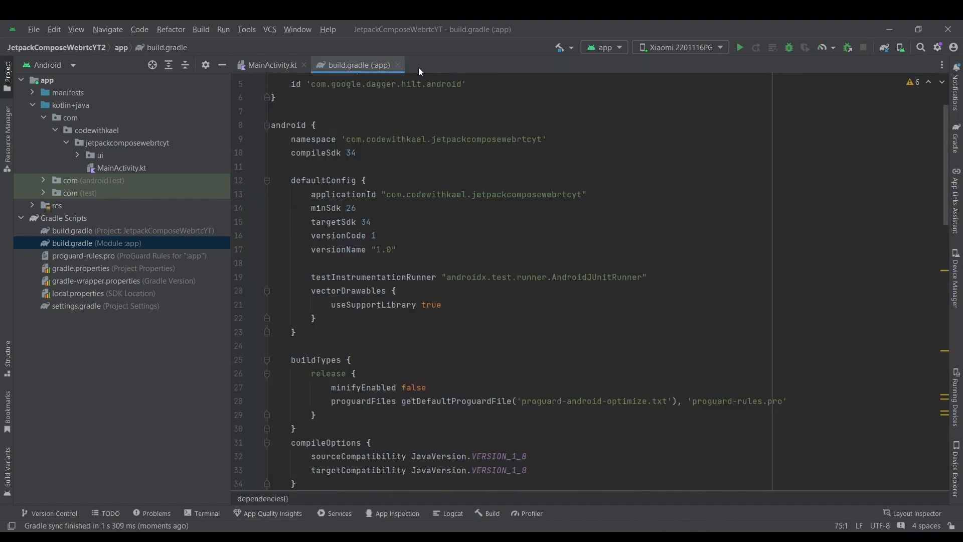
Add android:name=".di.MyApplication" to the <application> element in AndroidManifest.xml.
click(67, 92)
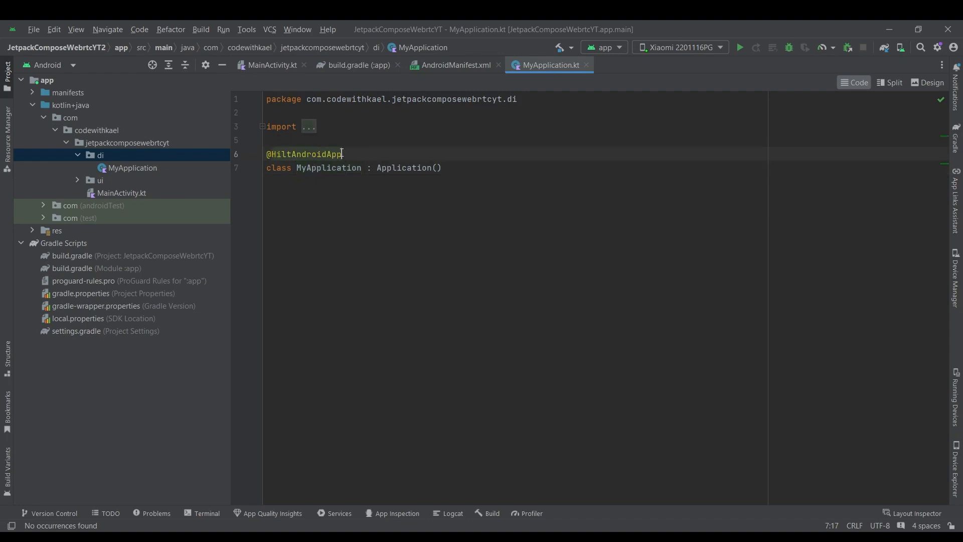
click(454, 65)
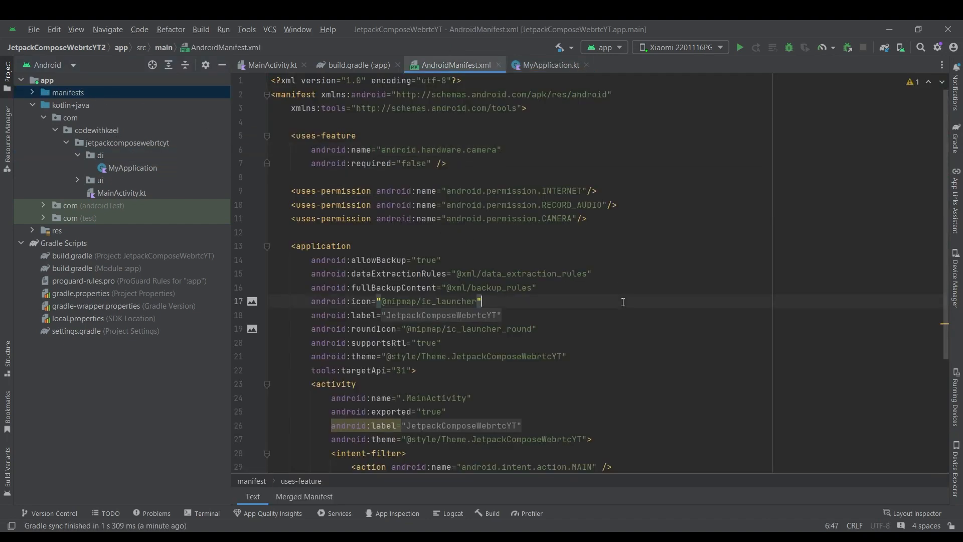
text(android:name=")
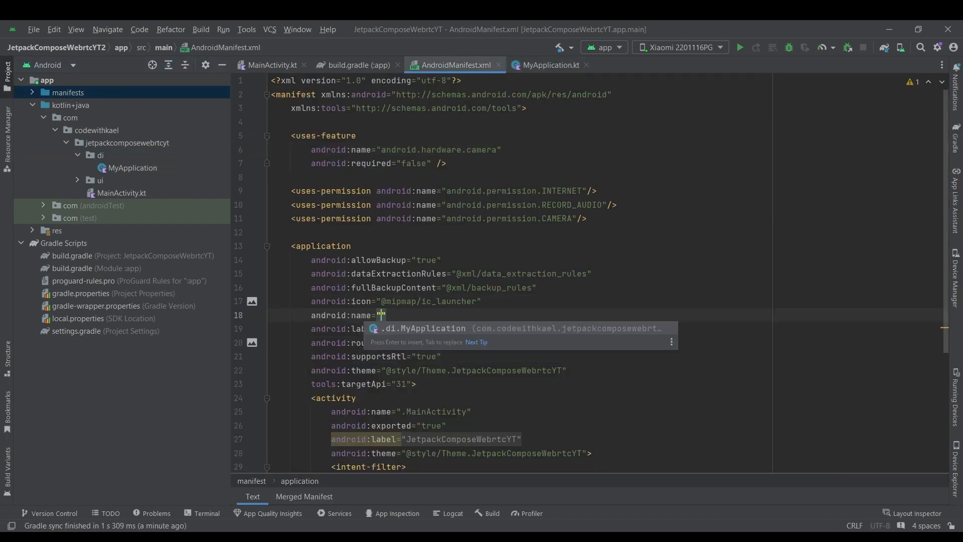
click(356, 64)
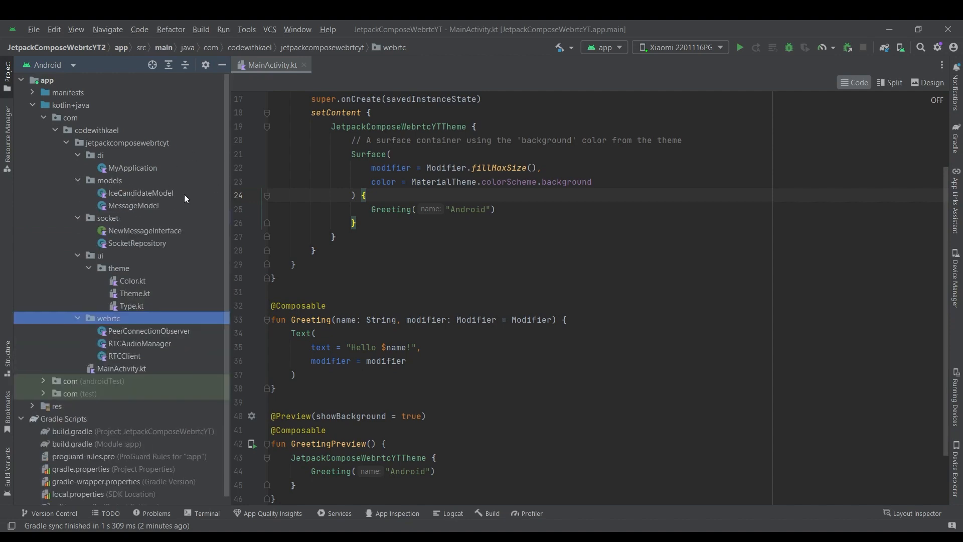
mouse_move(229, 147)
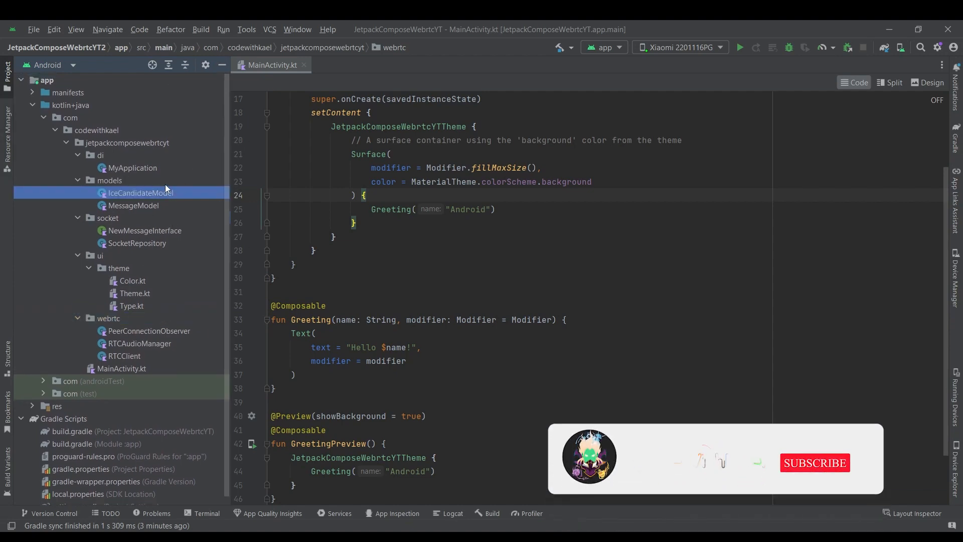
right_click(96, 130)
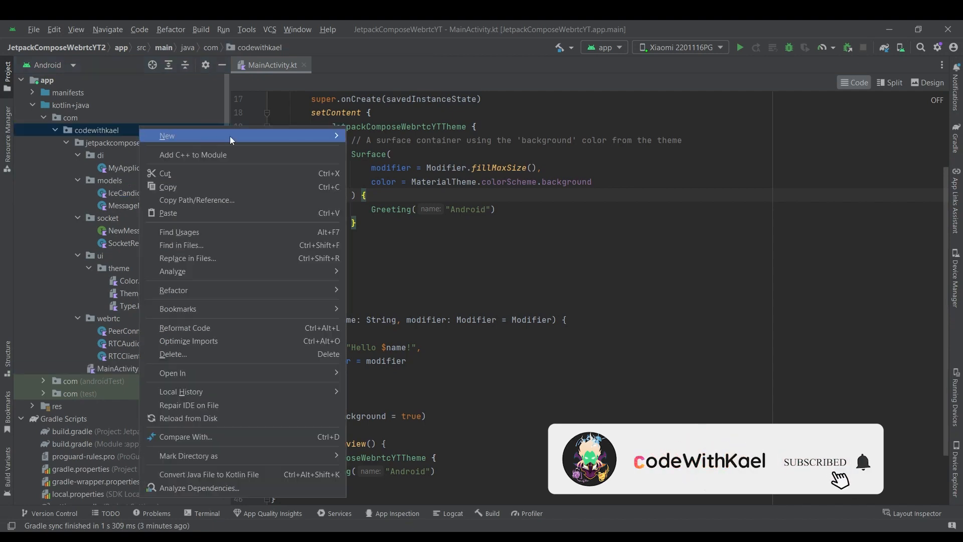
click(167, 135)
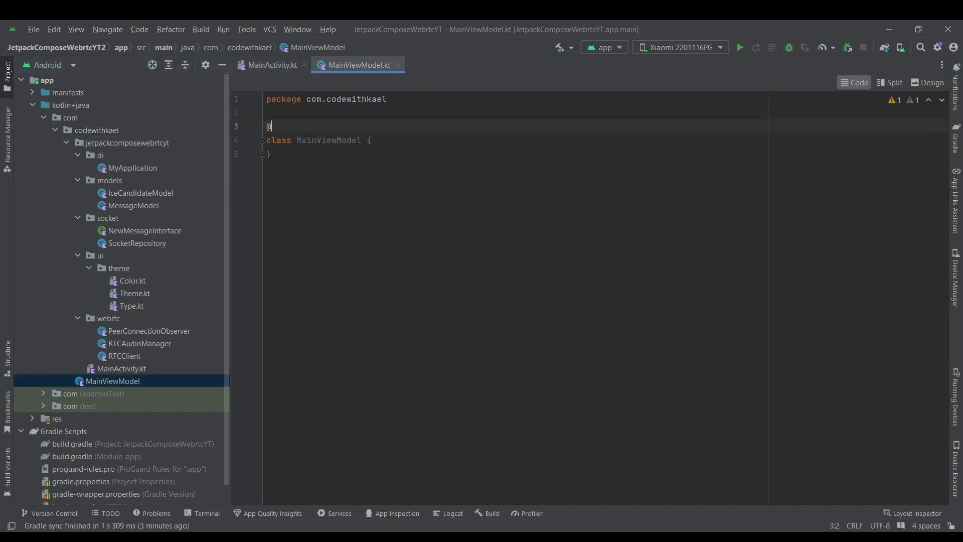
text(Hilt)
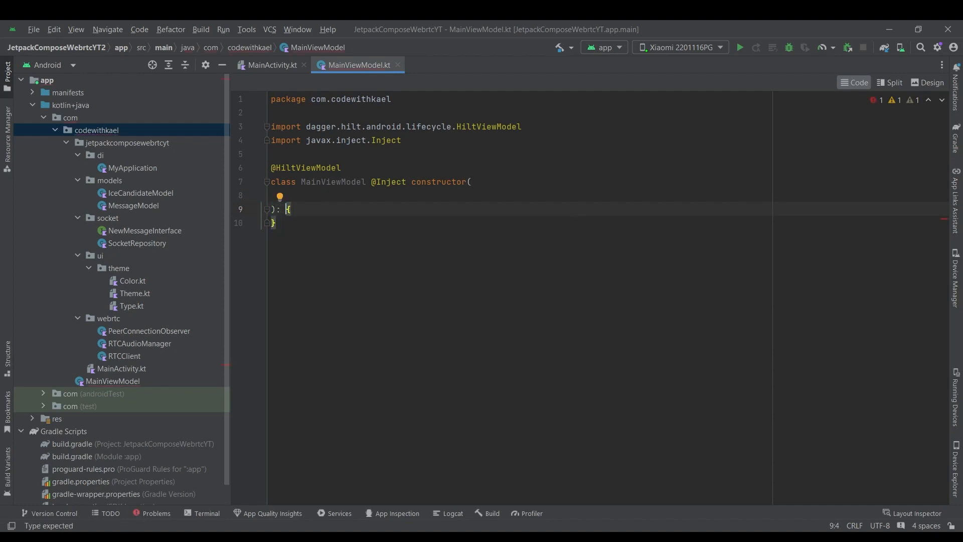
text(ViewModel)
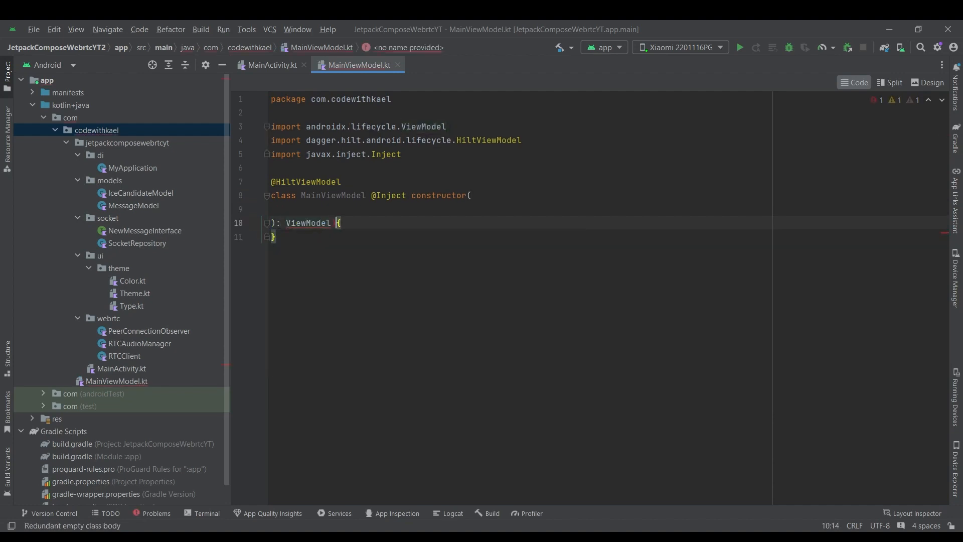
click(272, 66)
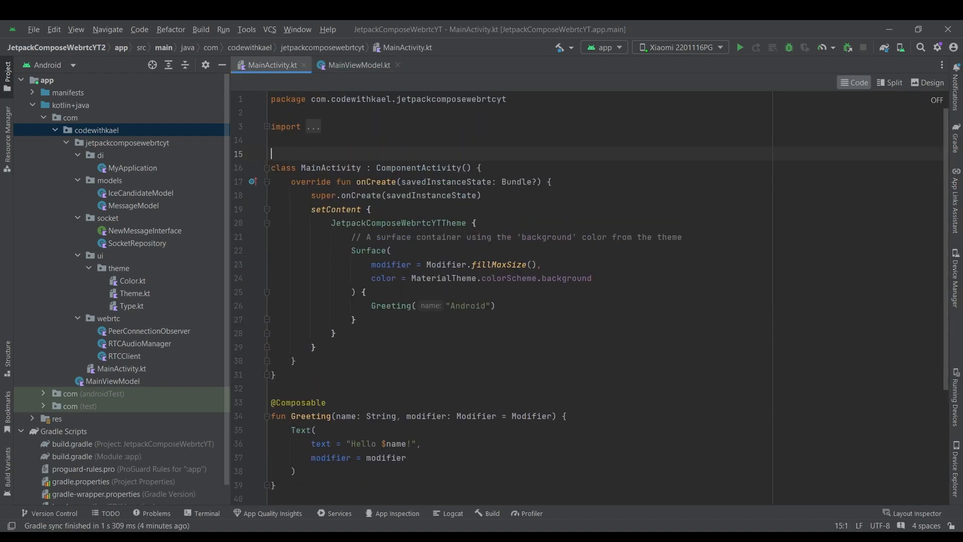
text(@AndroidEntryPoint)
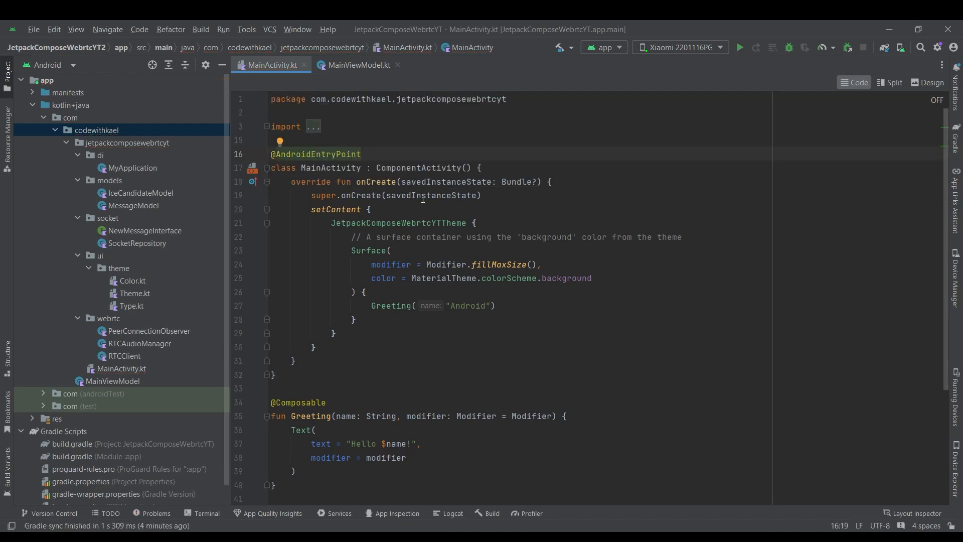
text({\pri)
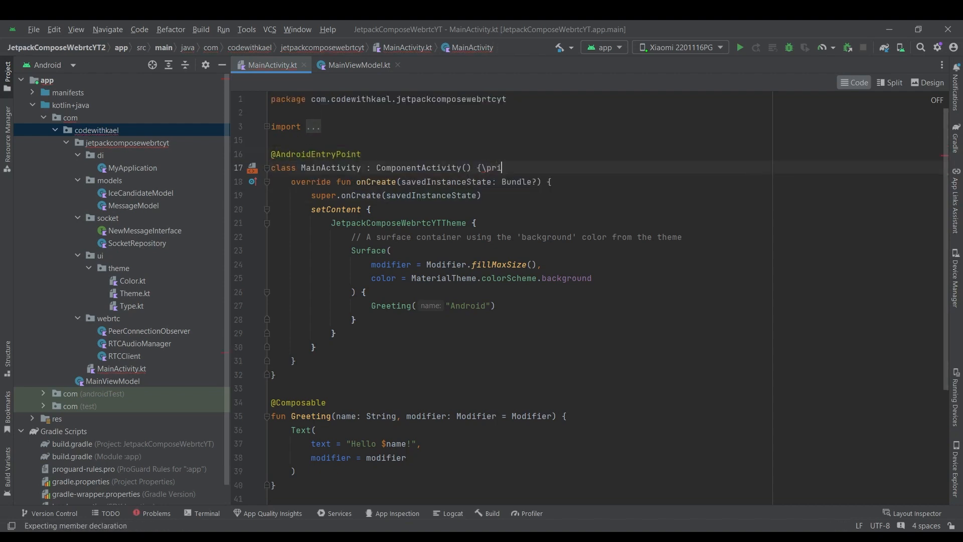
key(enter)
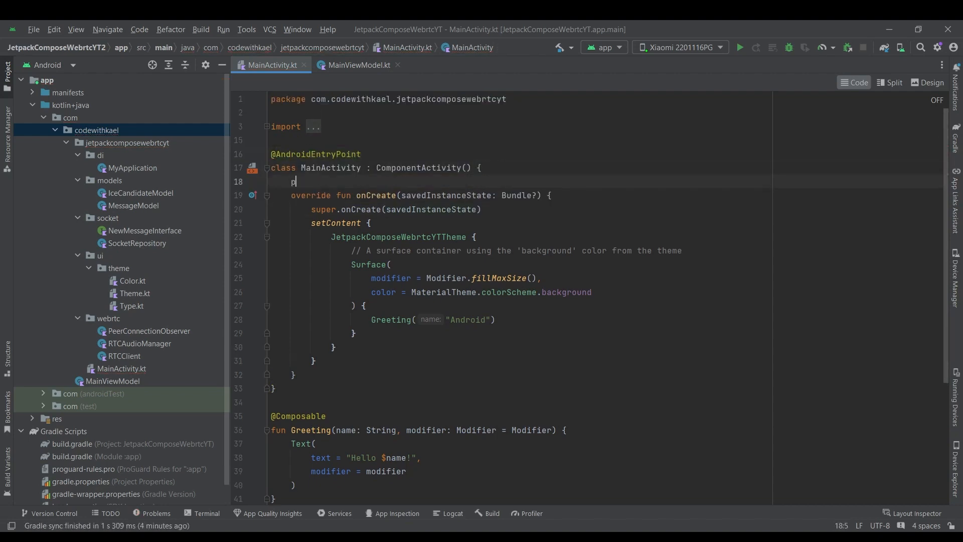
text(rivate val mainViewModel:MainVire)
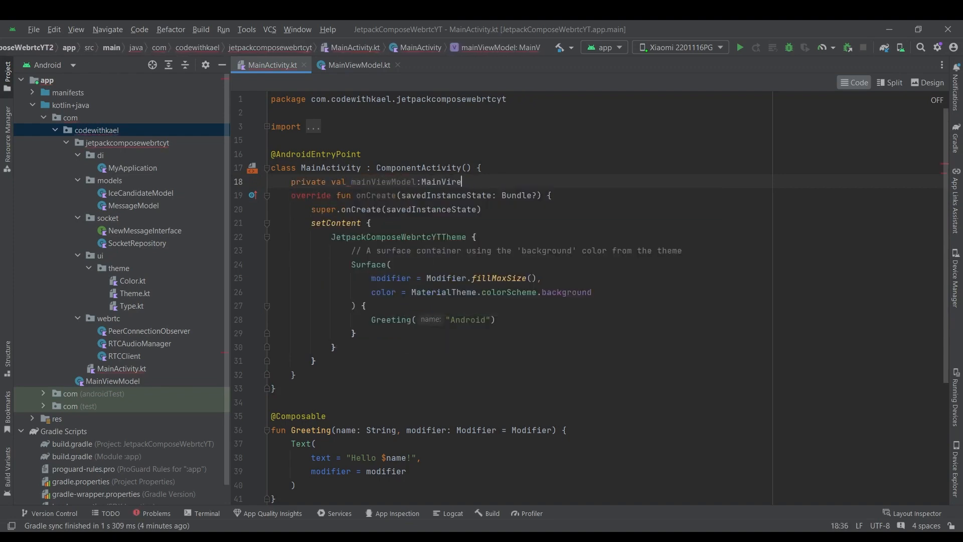
text(MainViewModel by)
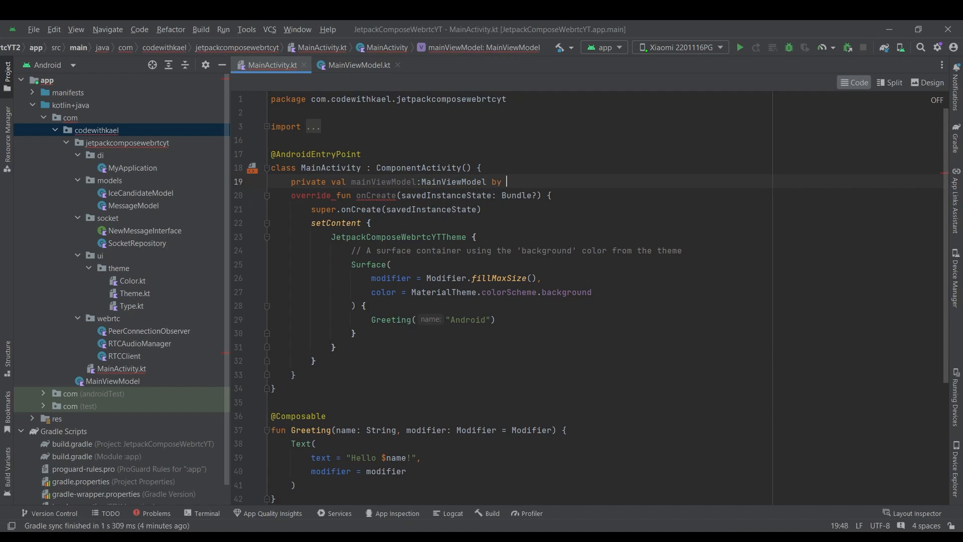
text(viewmod)
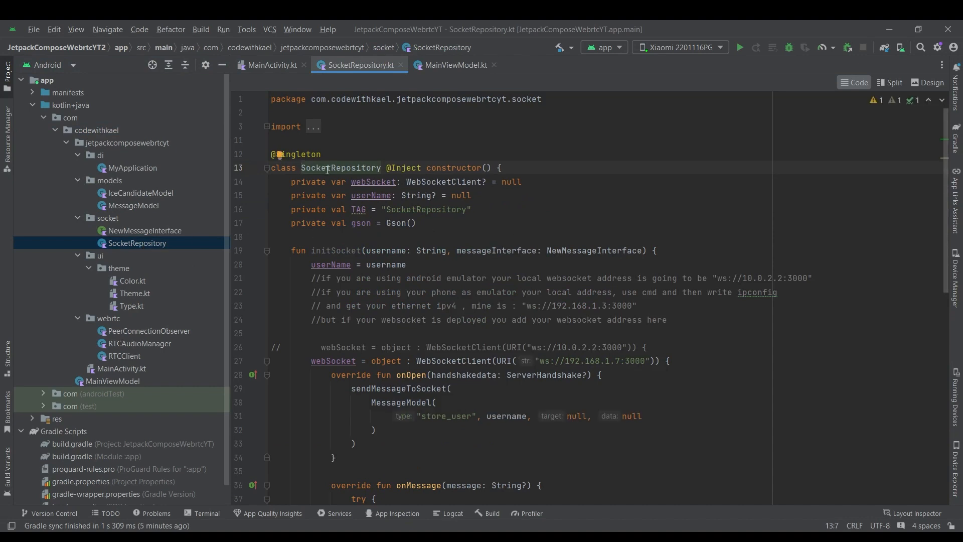
double_click(359, 168)
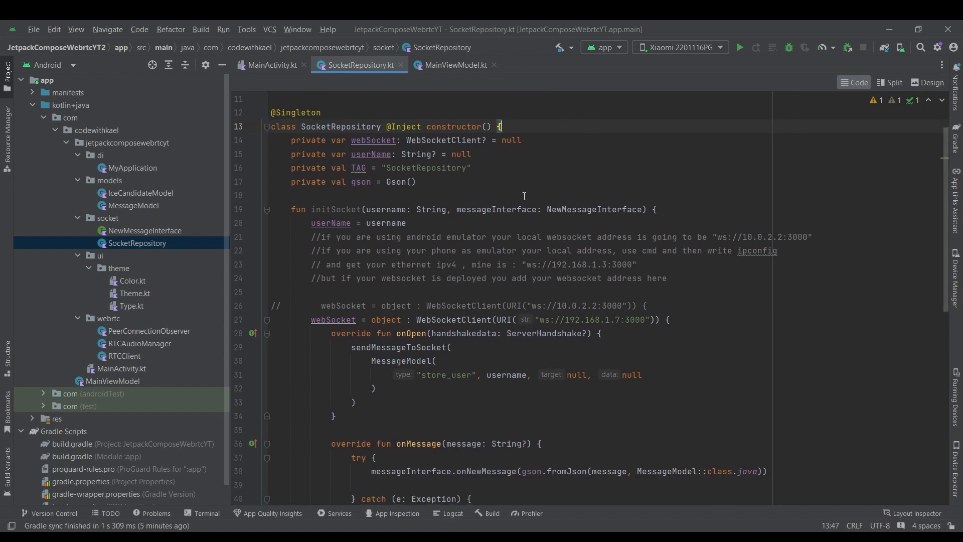
mouse_move(376, 167)
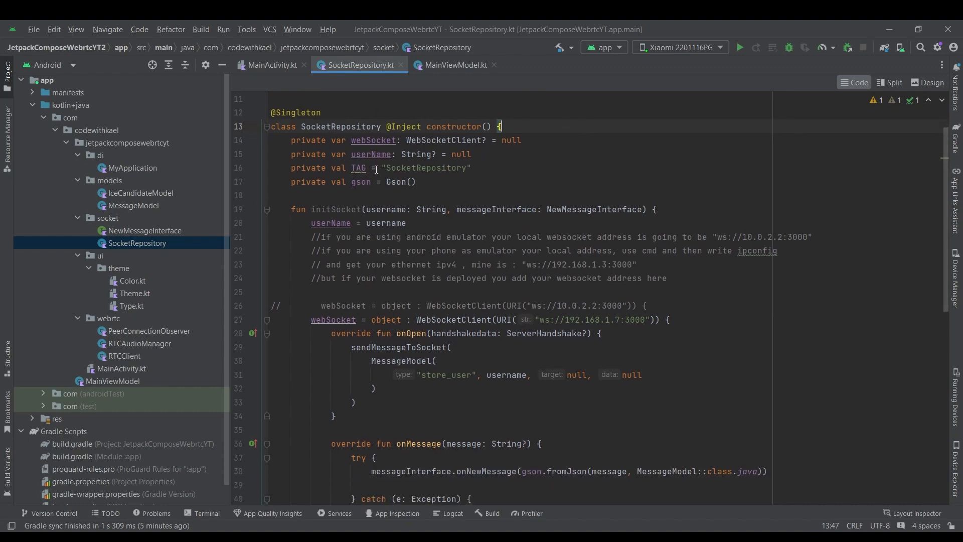
scroll(down, 3)
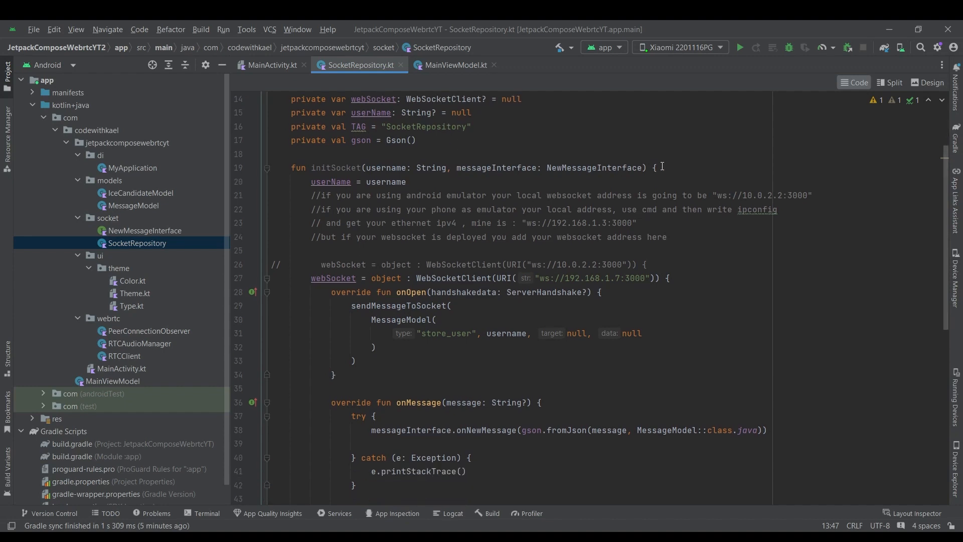
click(267, 250)
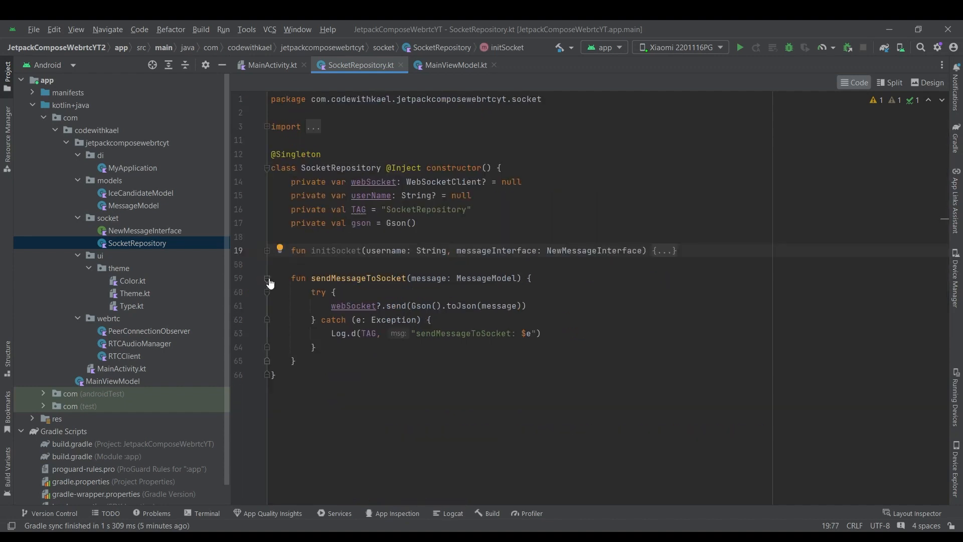
click(267, 278)
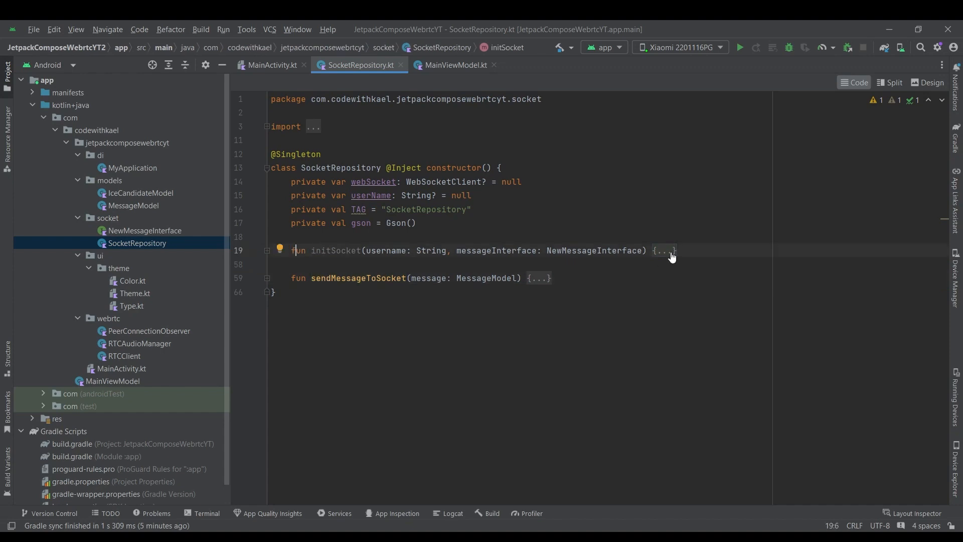
click(663, 251)
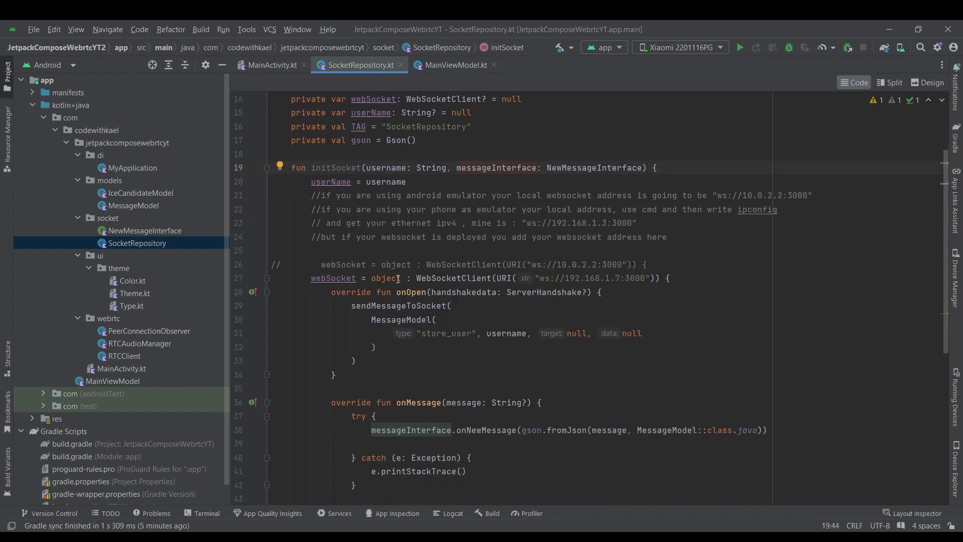
click(587, 277)
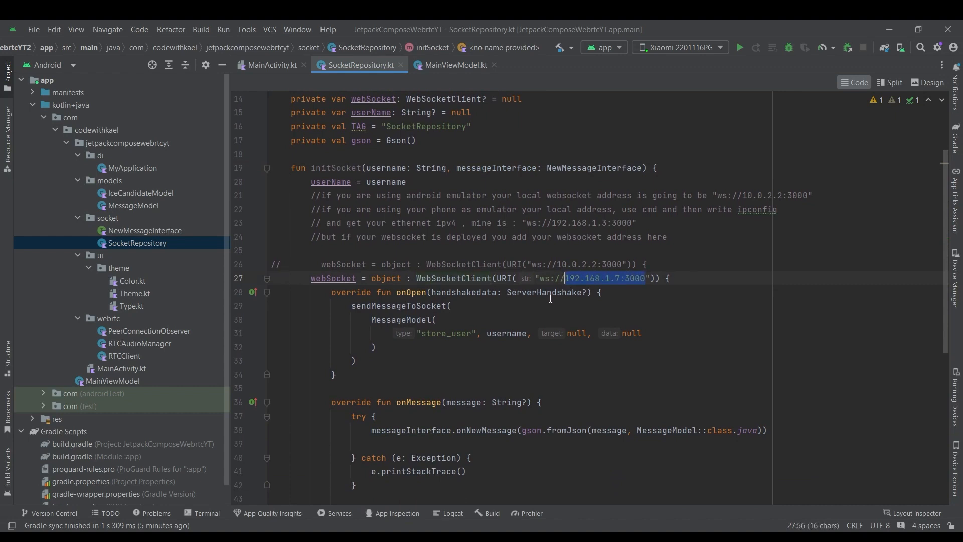
scroll(down, 3)
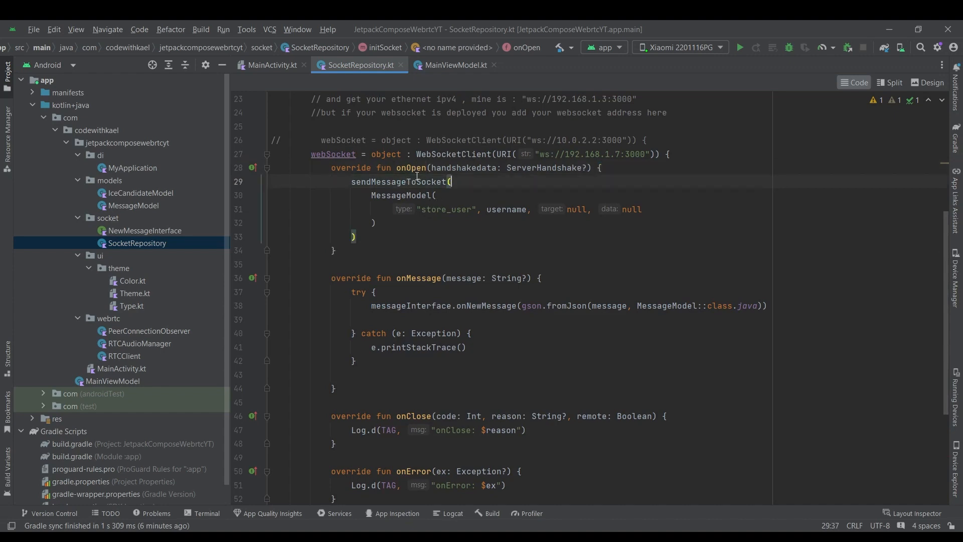
click(417, 168)
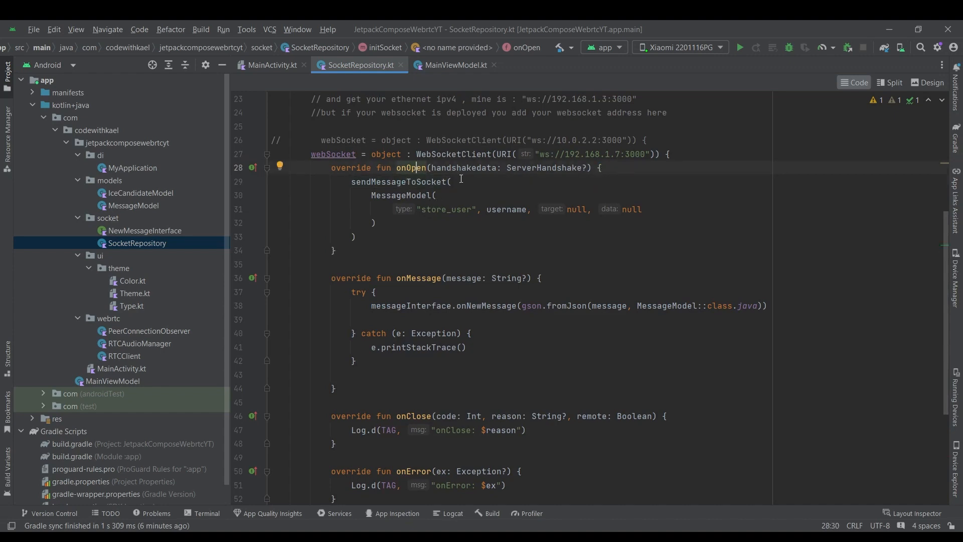
click(450, 182)
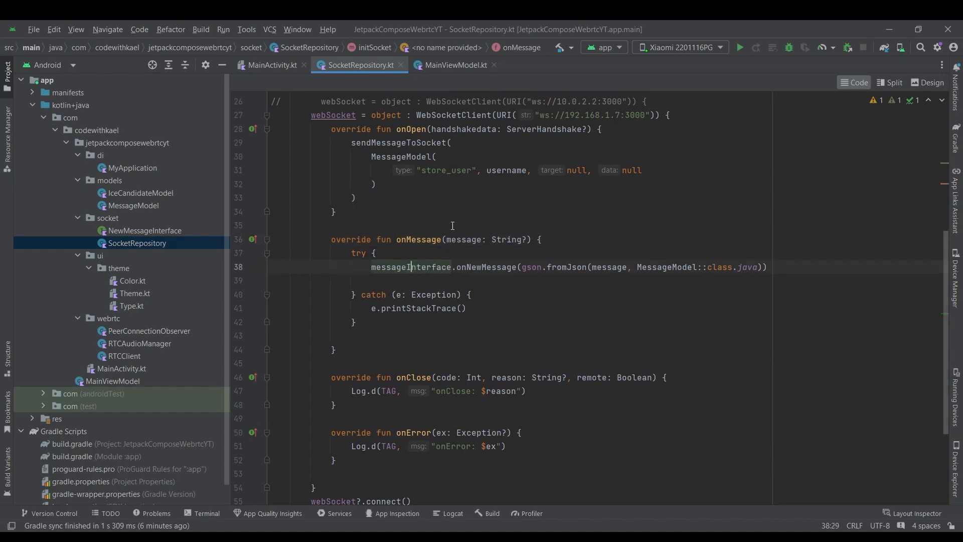
click(144, 231)
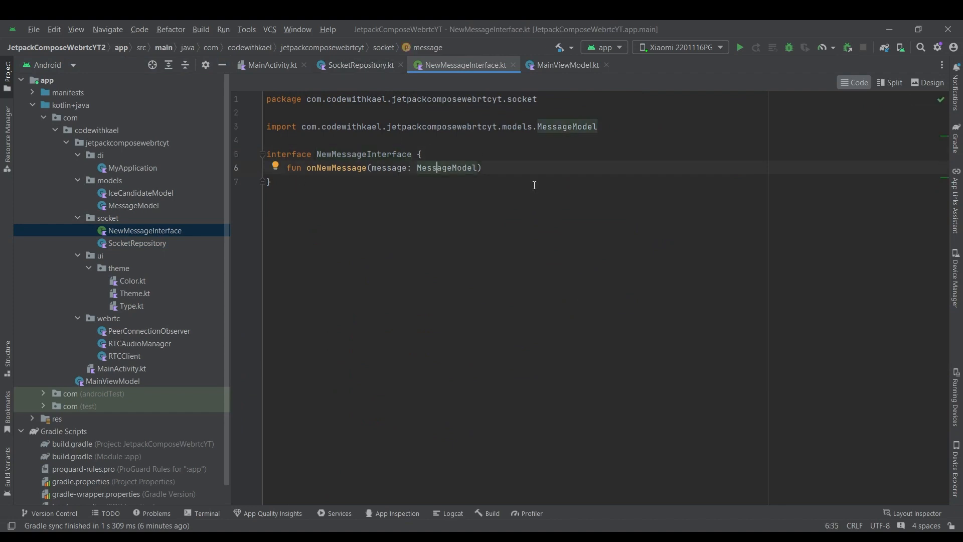
Return to SocketRepository.kt and scroll through its NewMessageInterface usage.
click(360, 65)
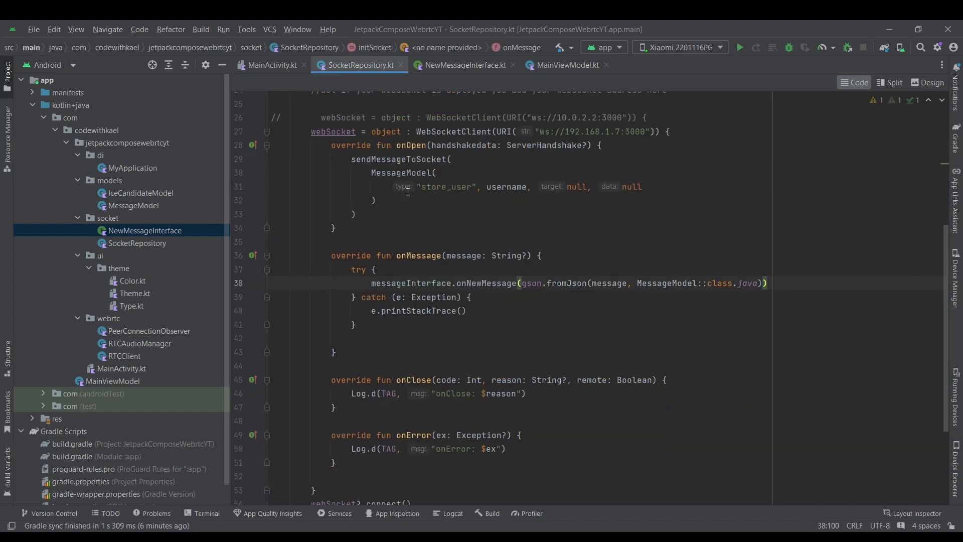
scroll(down, 3)
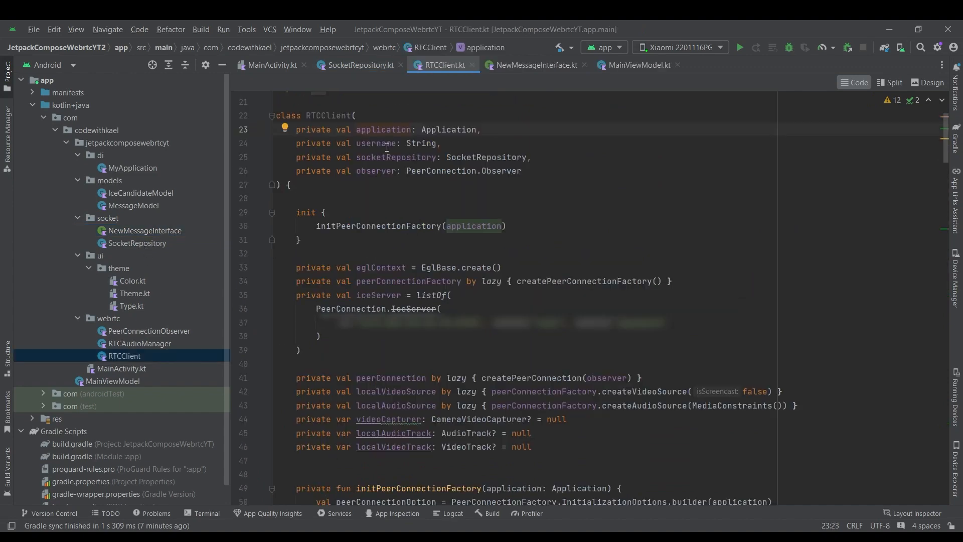
click(374, 157)
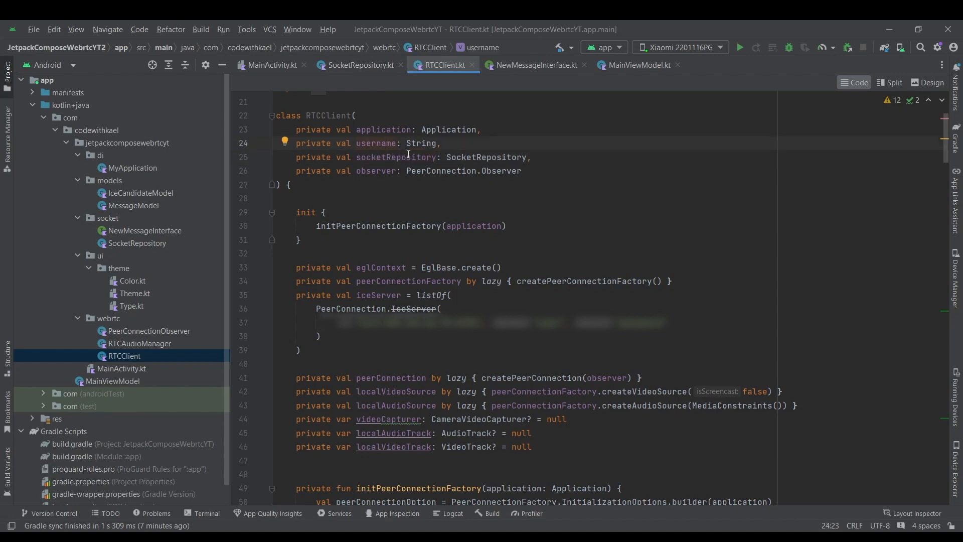
double_click(376, 143)
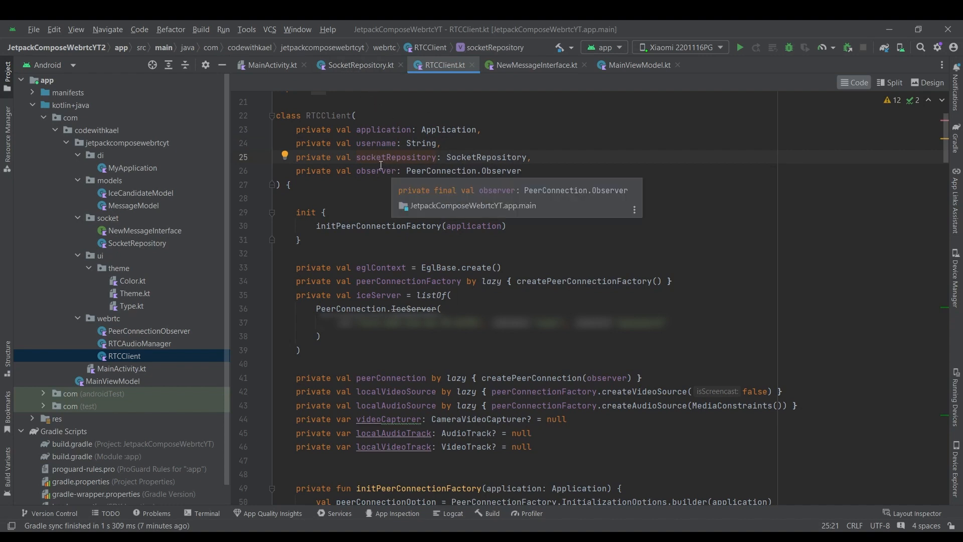
click(376, 170)
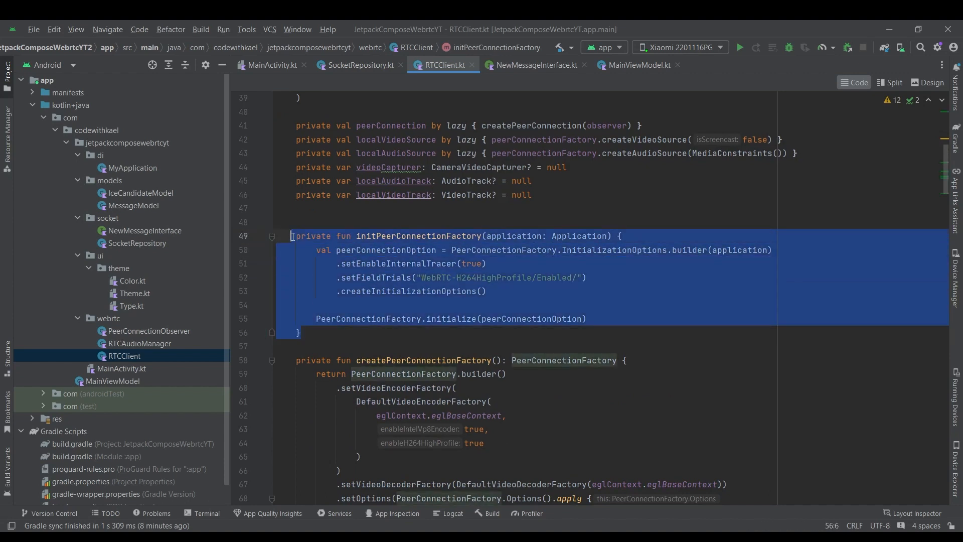
click(340, 345)
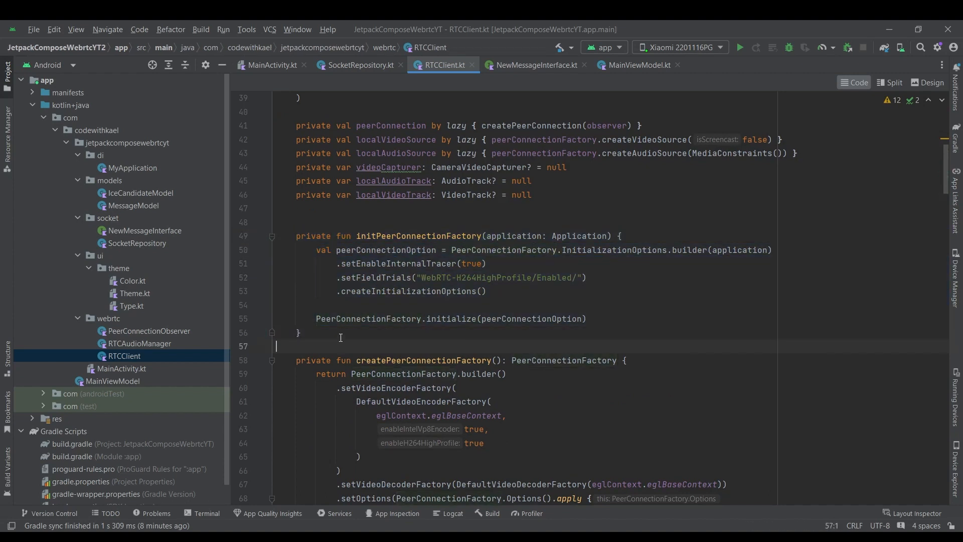
Focus createPeerConnectionFactory in RTCClient and scroll through its body.
click(440, 235)
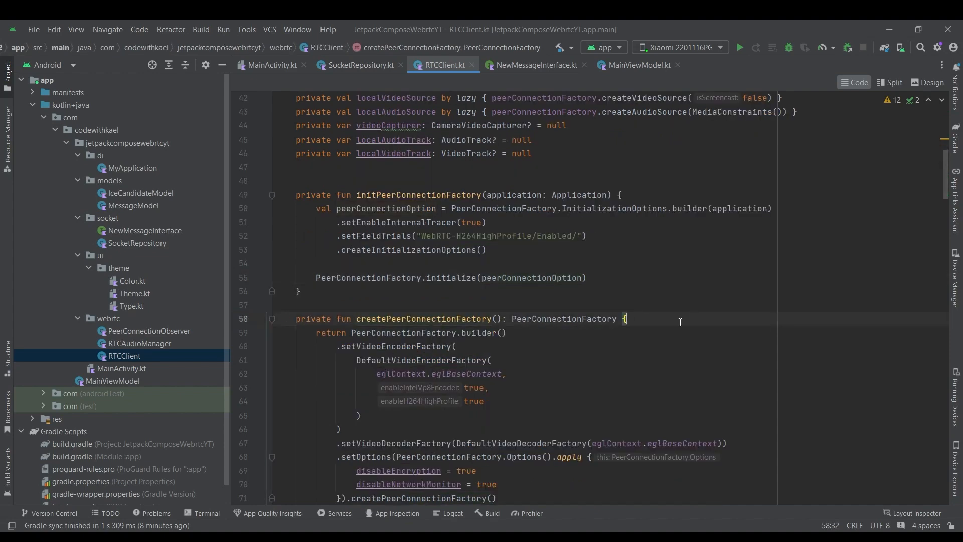
scroll(down, 3)
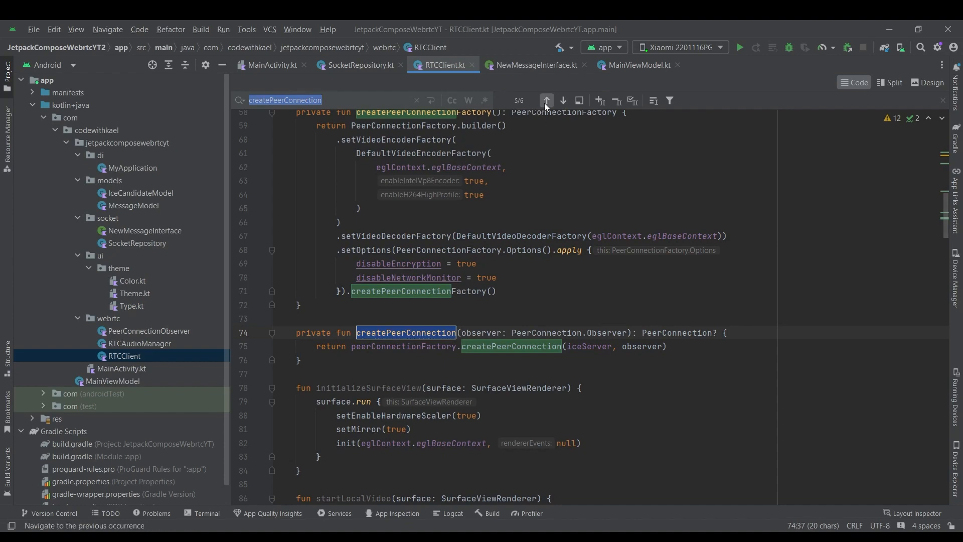
click(546, 101)
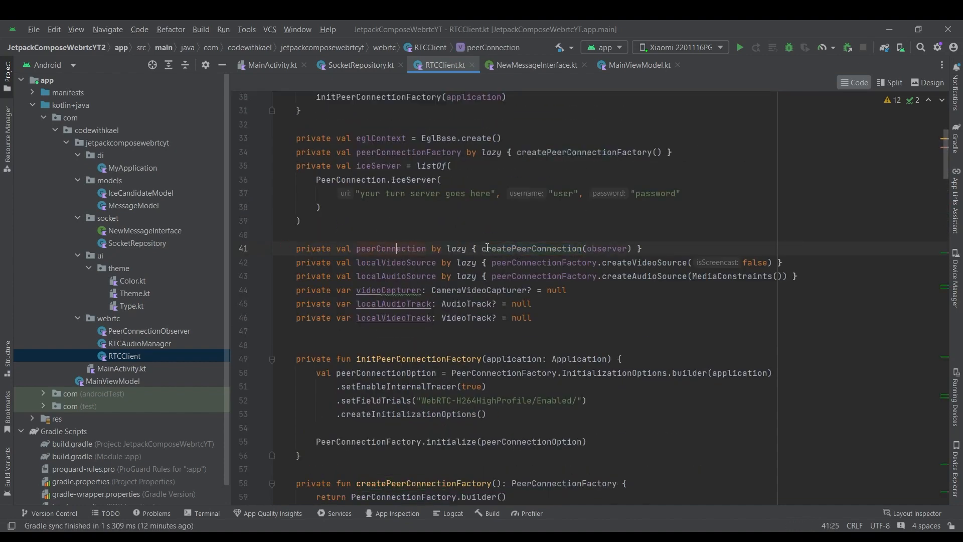
scroll(down, 3)
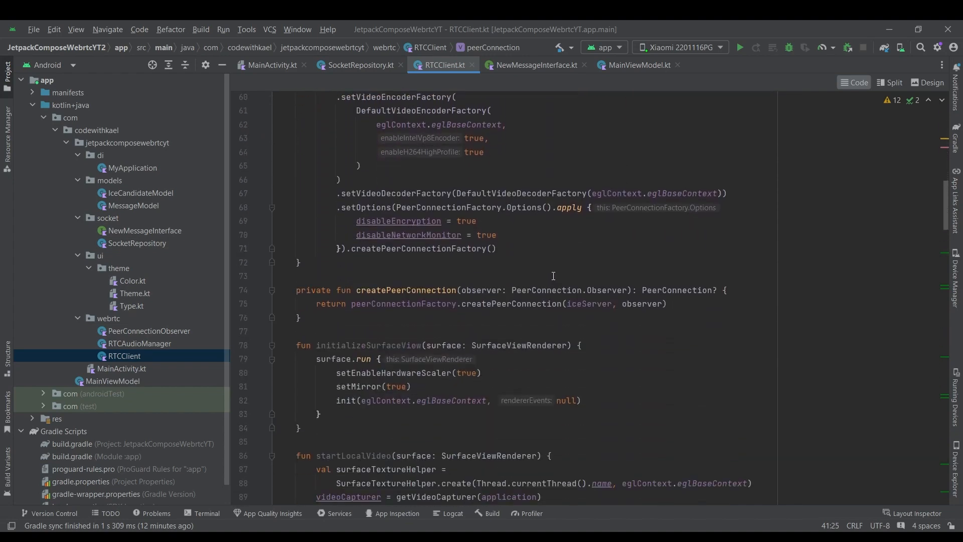
scroll(down, 3)
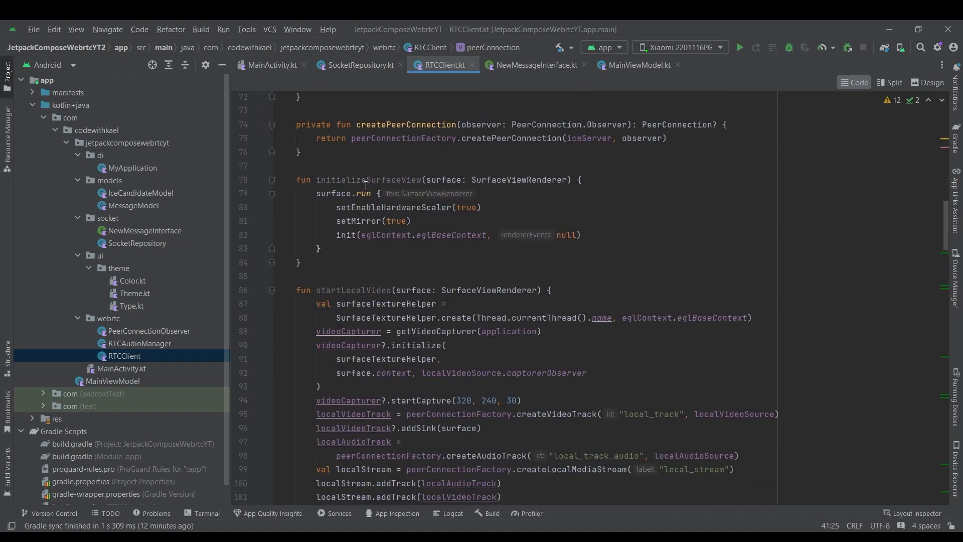
double_click(393, 180)
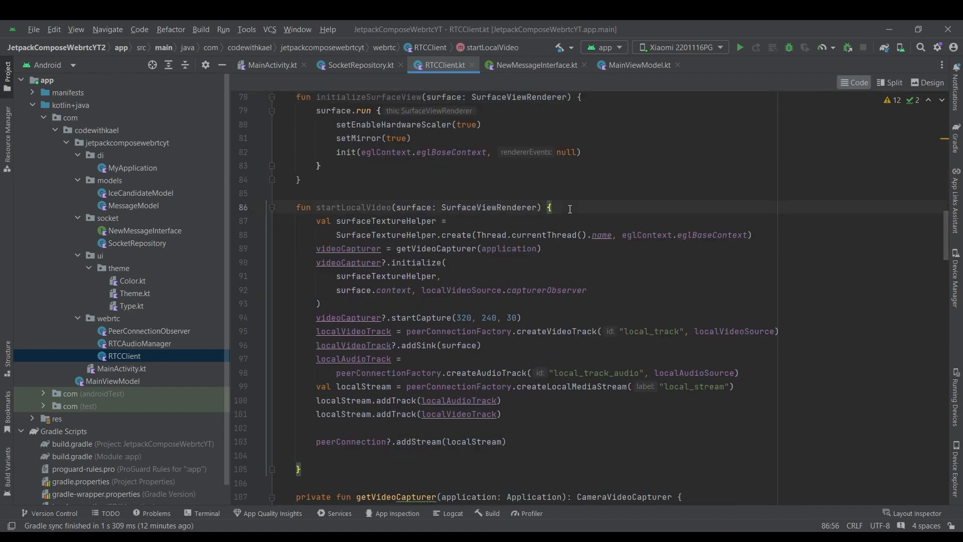
click(445, 221)
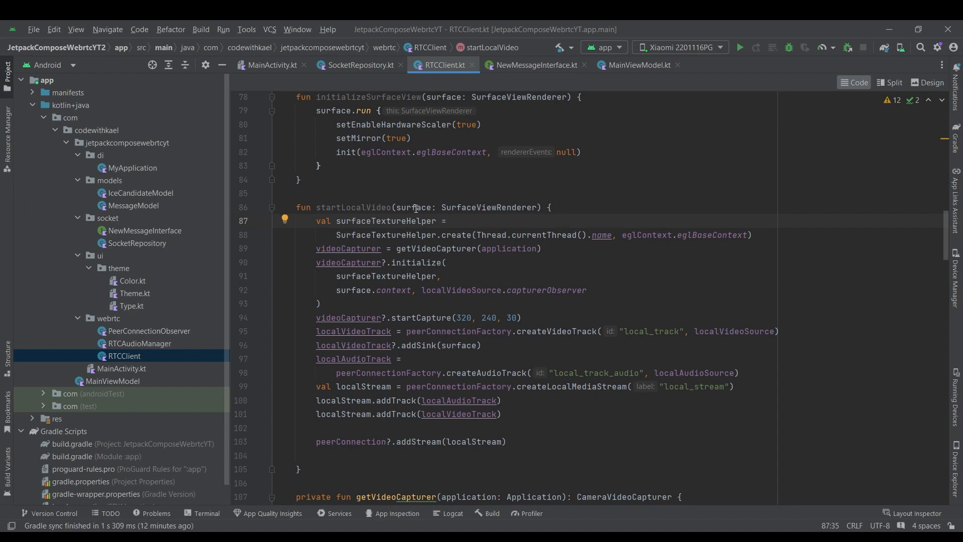
double_click(466, 206)
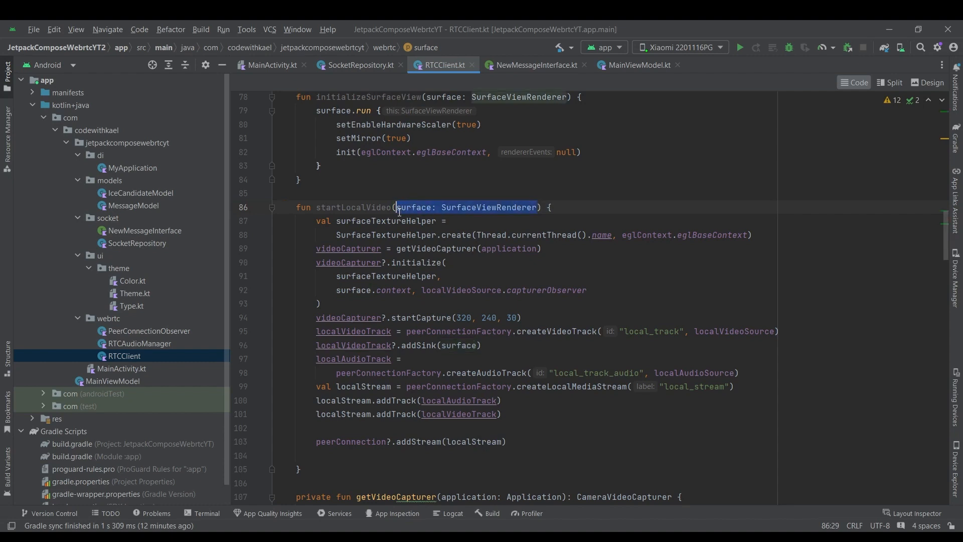
click(357, 206)
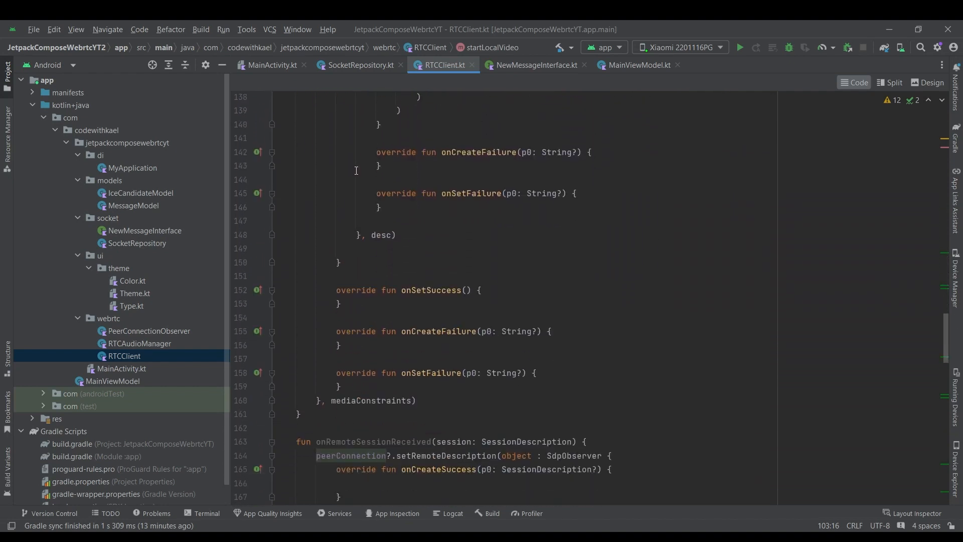
scroll(down, 3)
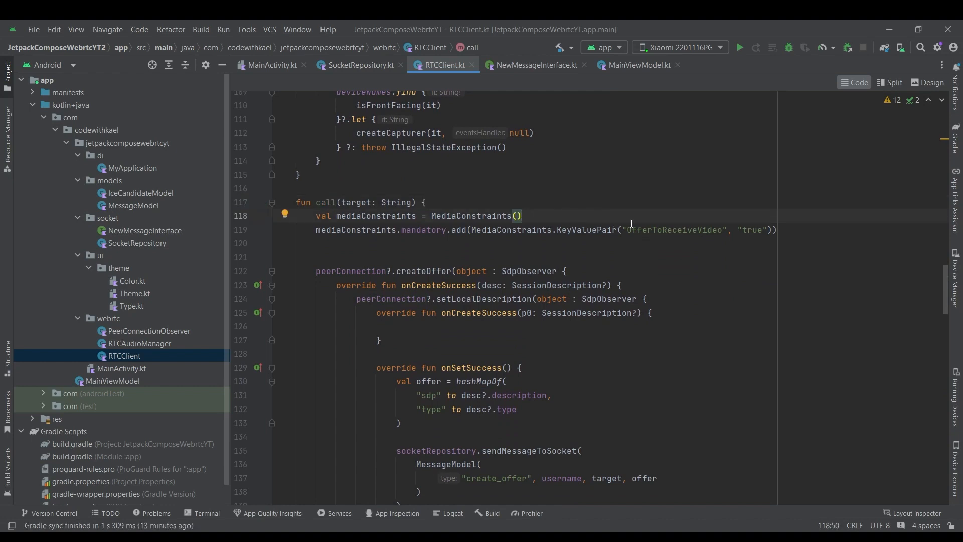
mouse_move(614, 234)
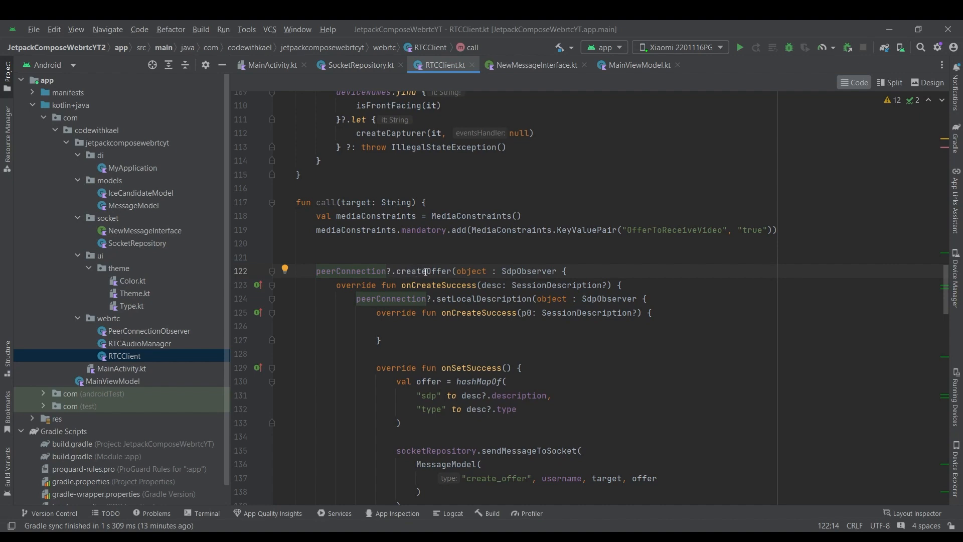
click(383, 271)
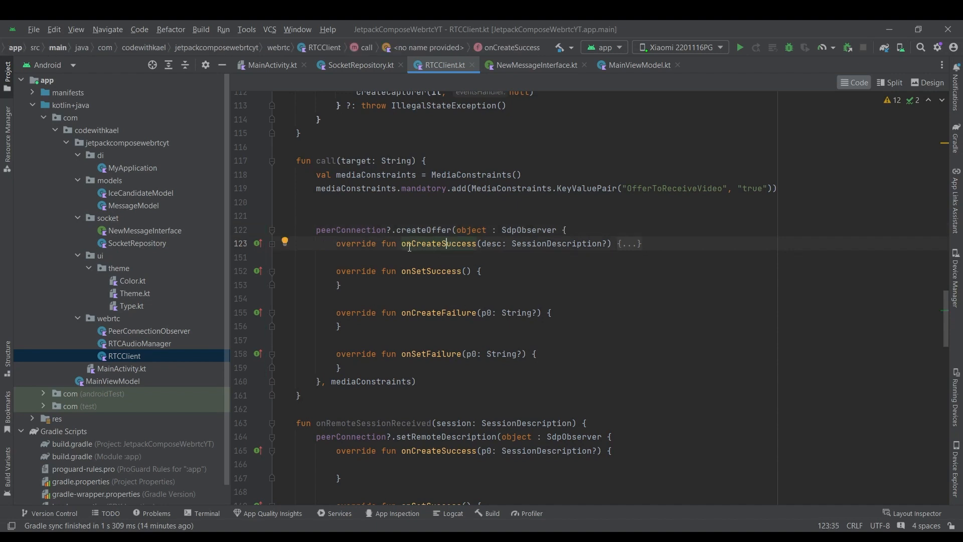
double_click(435, 242)
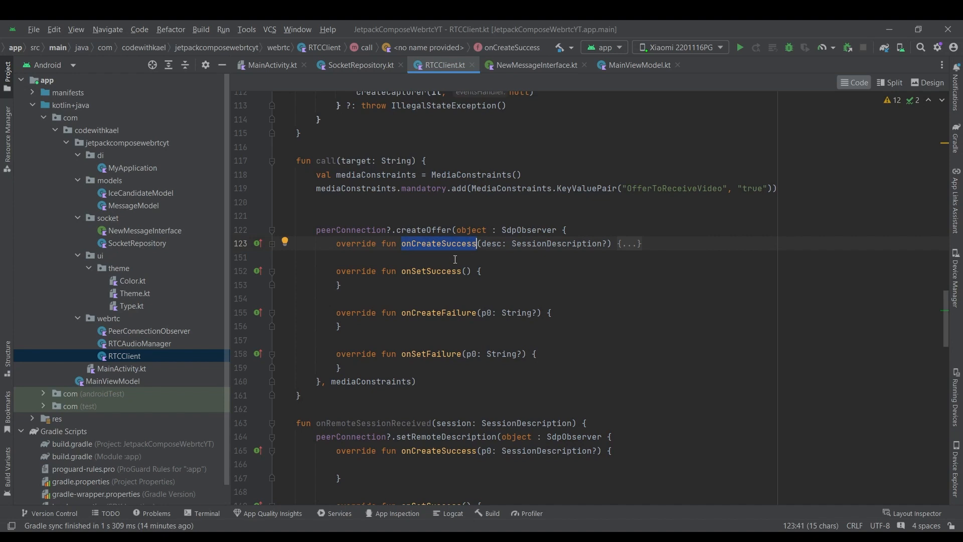
click(629, 243)
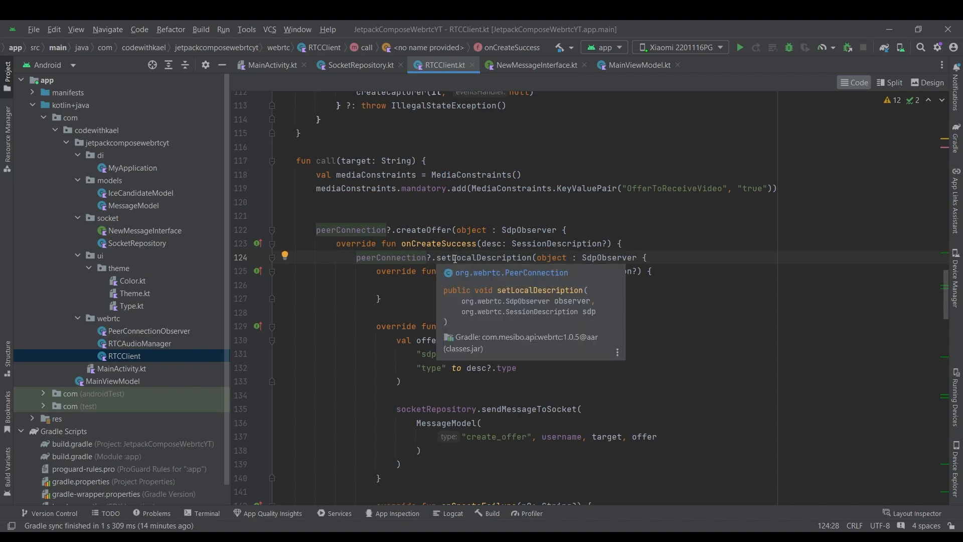
double_click(486, 258)
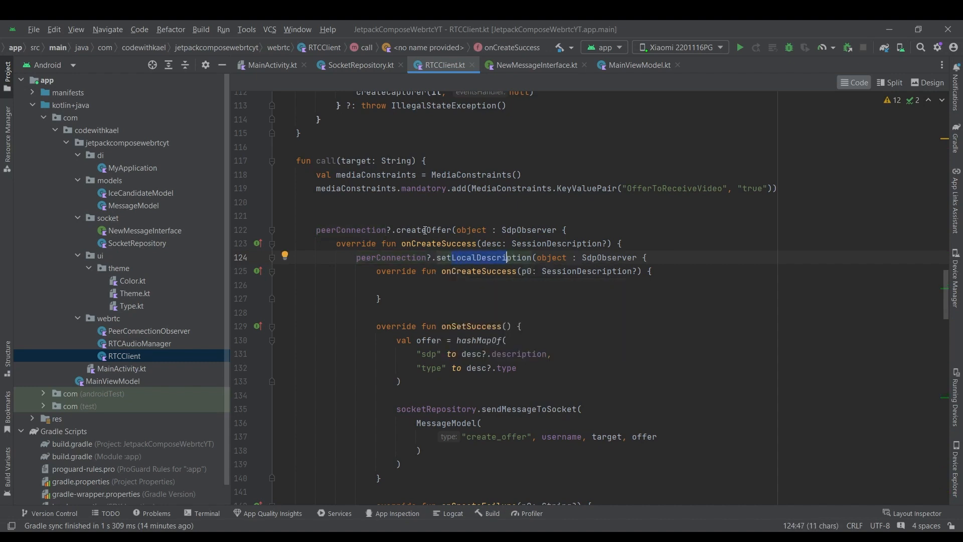
click(371, 271)
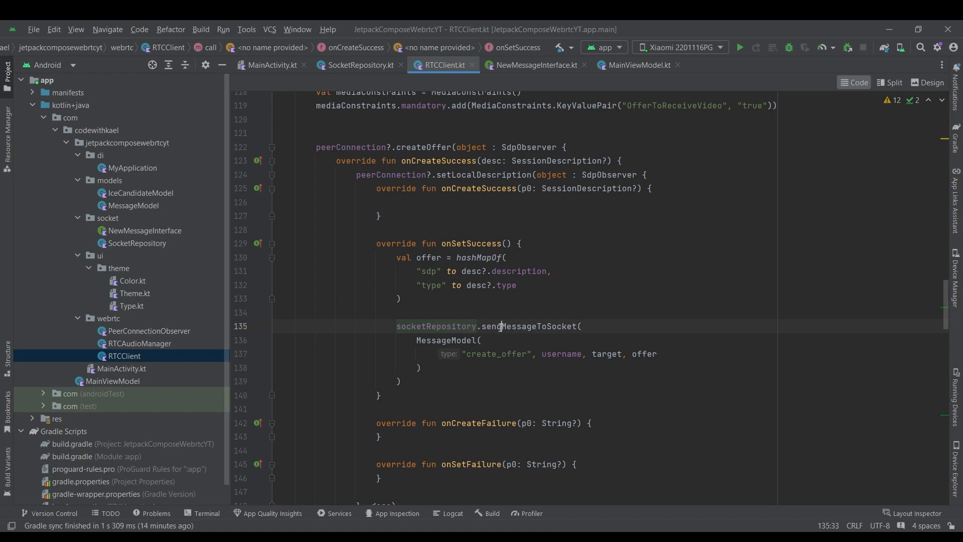
click(513, 326)
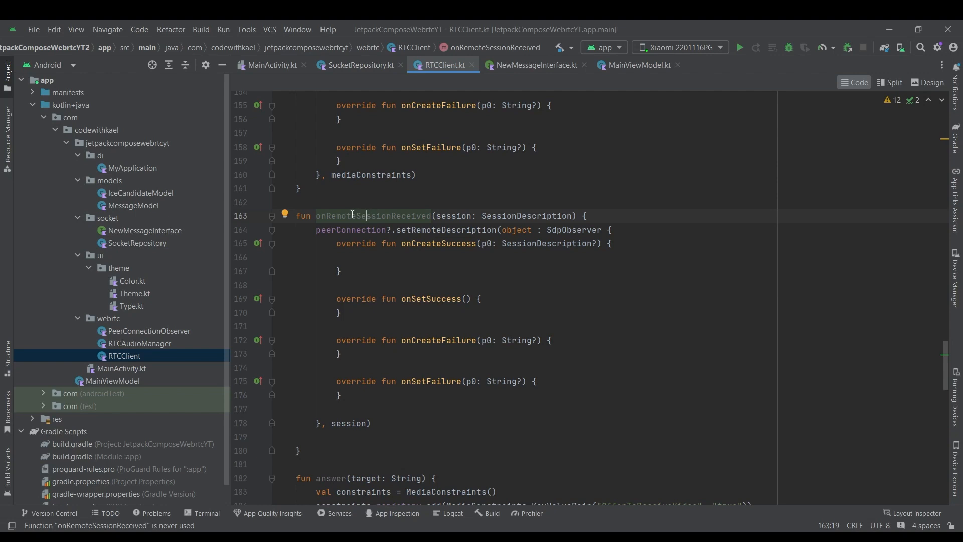
double_click(373, 215)
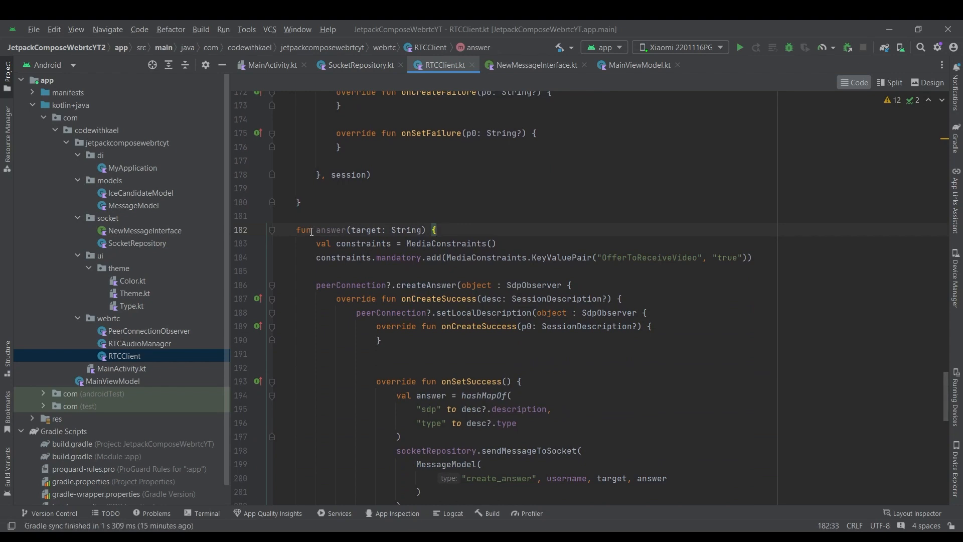
double_click(330, 230)
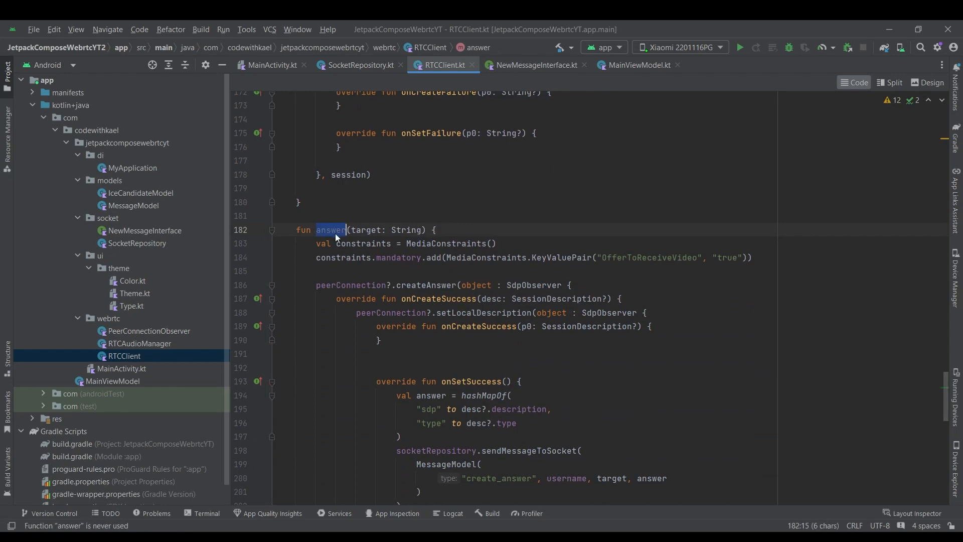
scroll(down, 3)
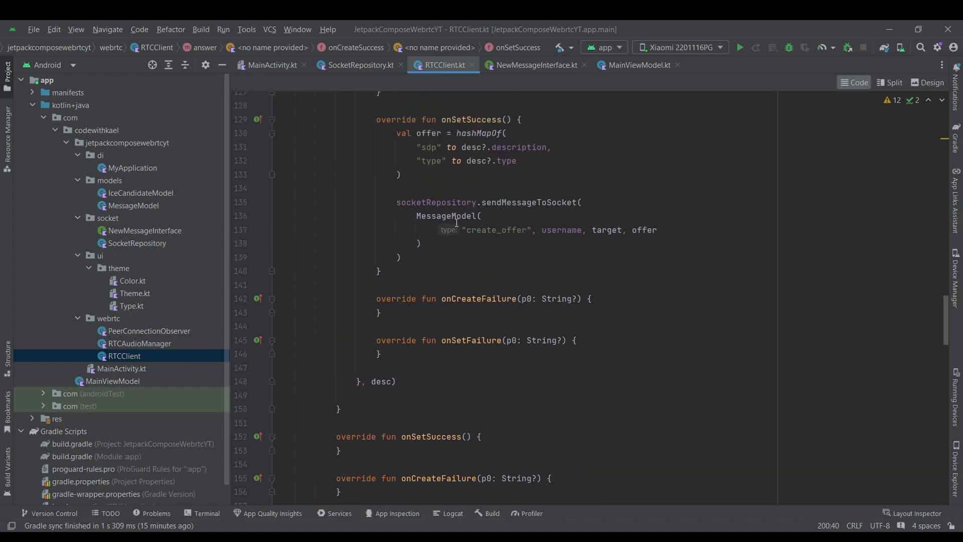
scroll(down, 3)
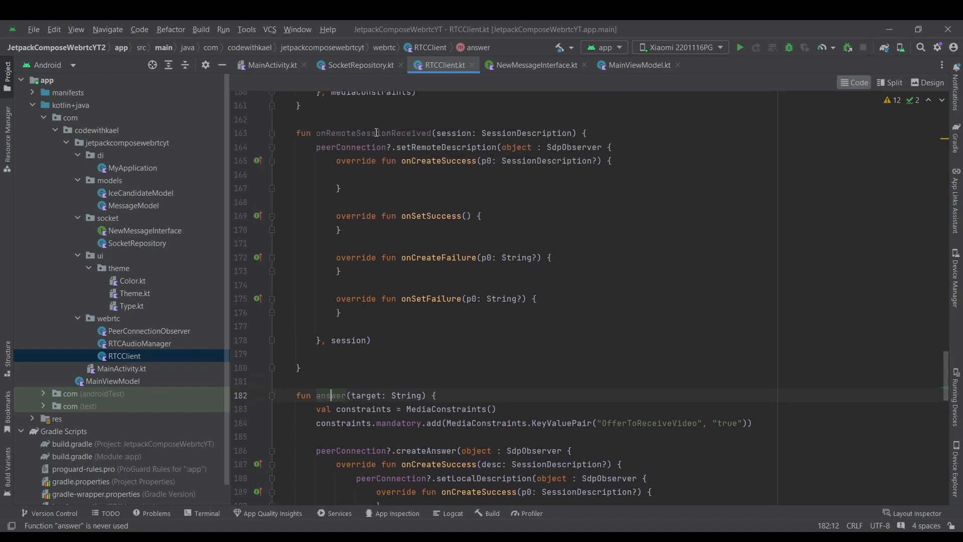
double_click(371, 132)
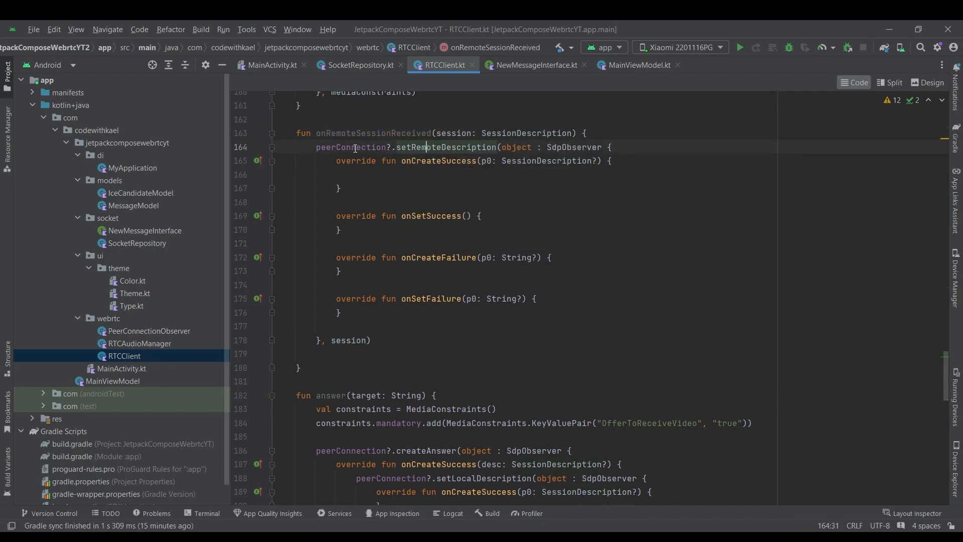
scroll(down, 3)
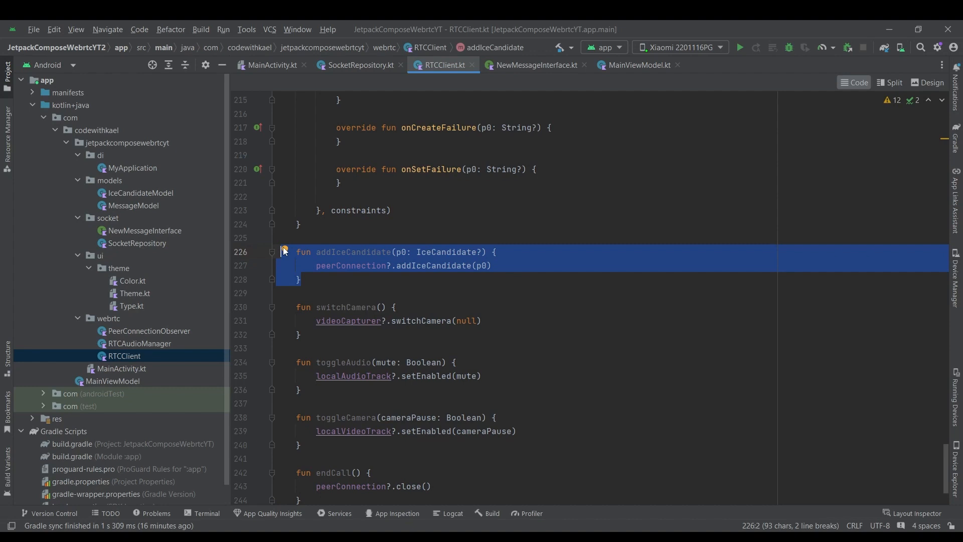
mouse_move(356, 267)
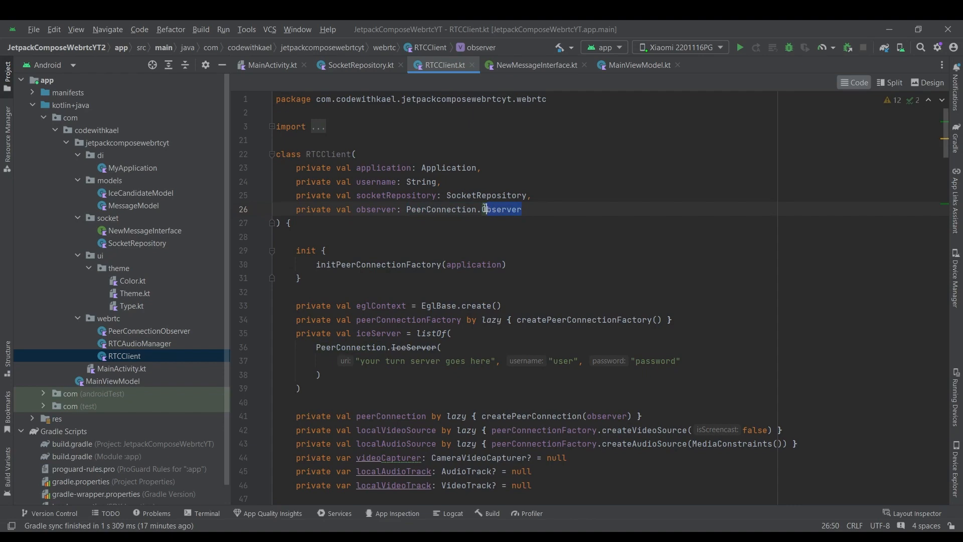
text(Observer)
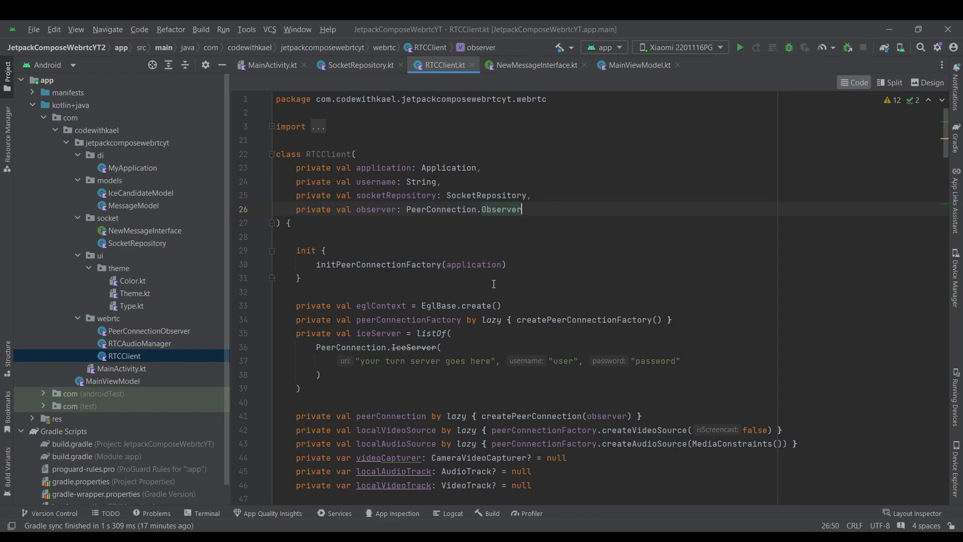
scroll(down, 3)
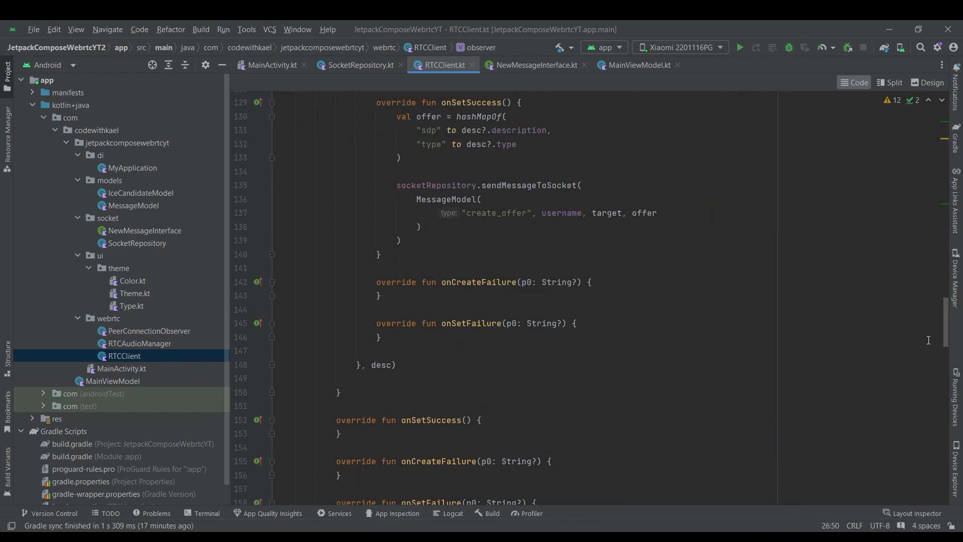
scroll(down, 3)
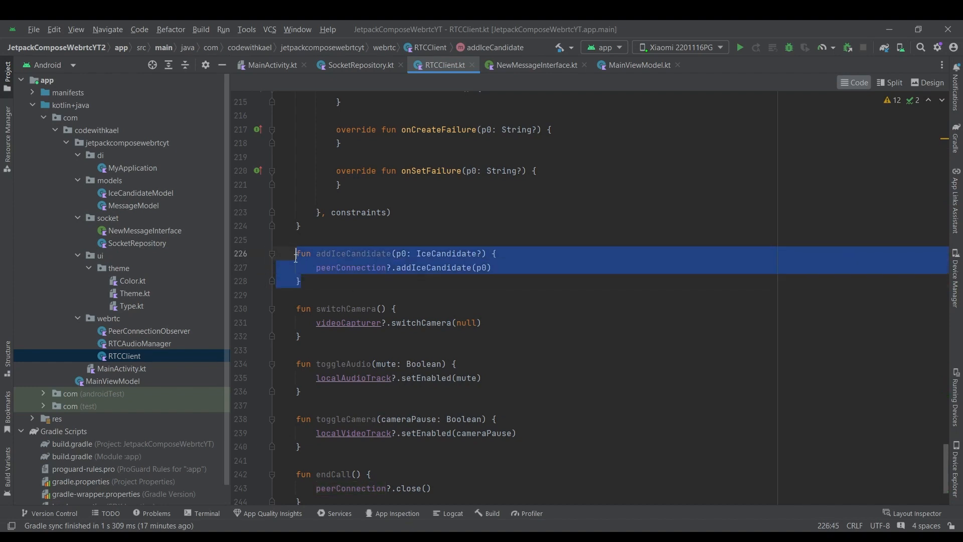
click(458, 277)
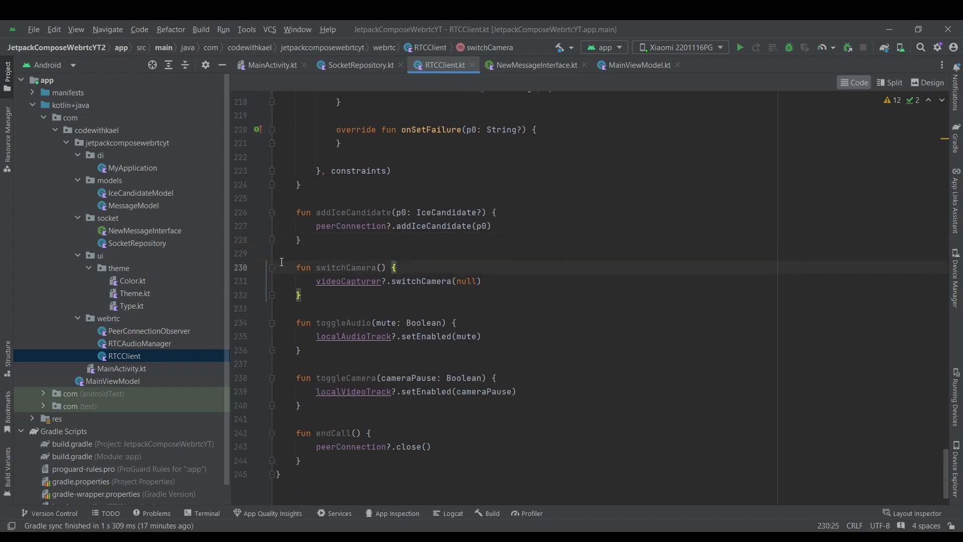
drag(296, 267, 475, 415)
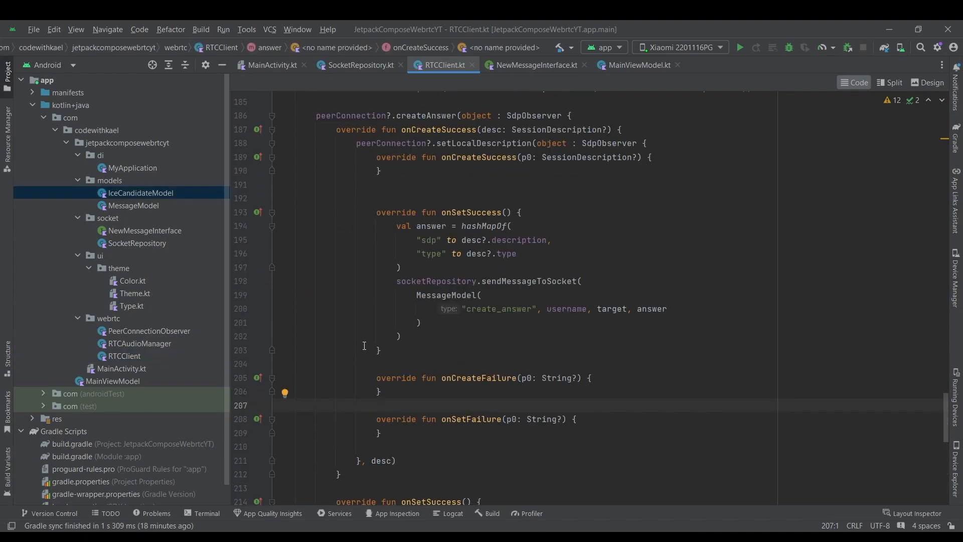
scroll(up, 3)
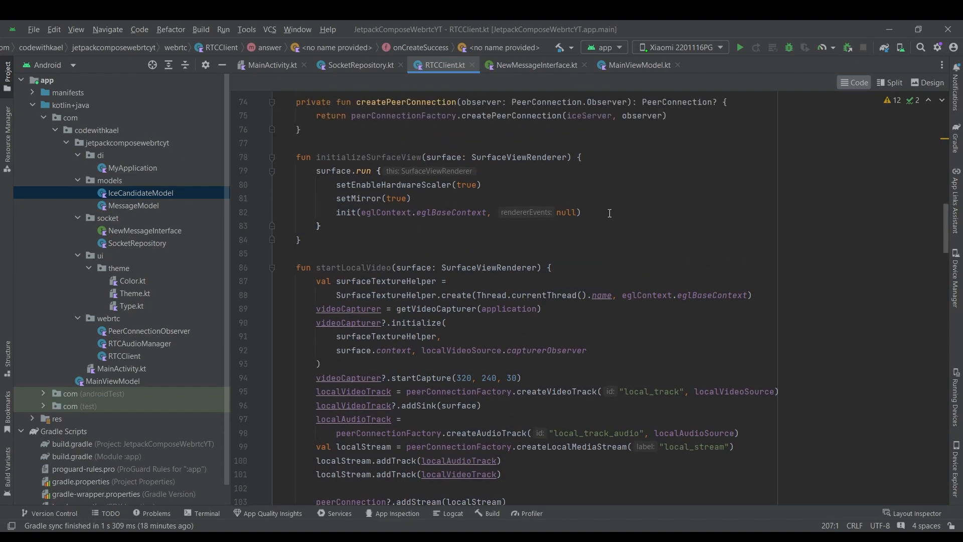
scroll(down, 3)
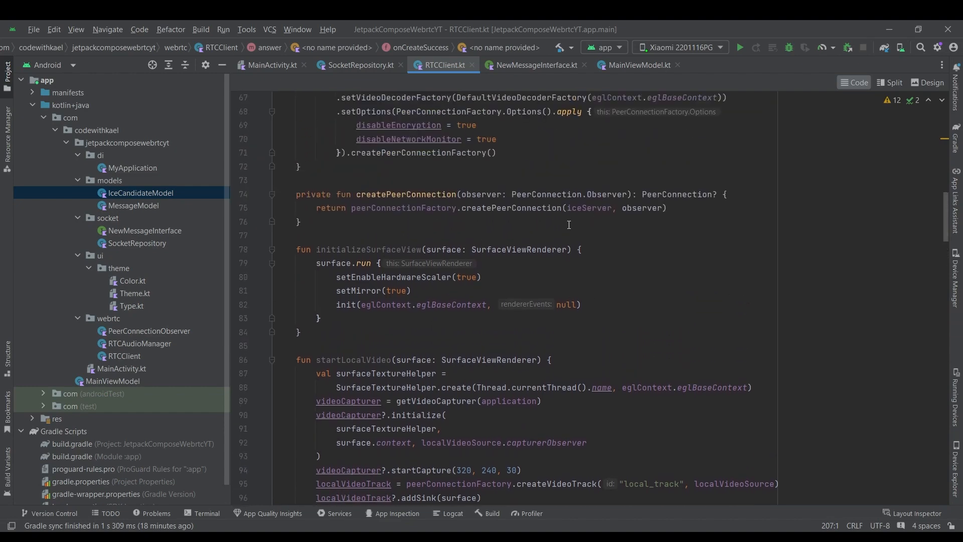
scroll(up, 3)
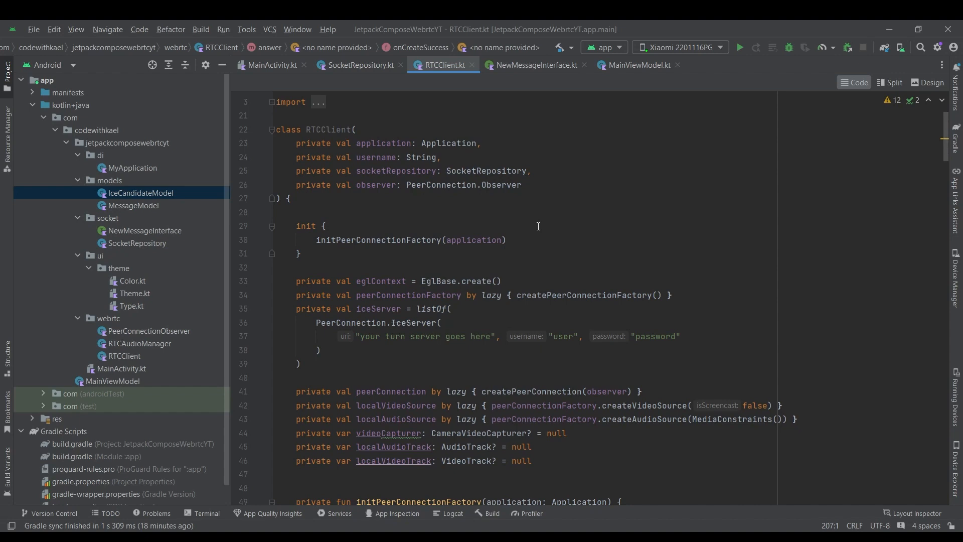
mouse_move(530, 223)
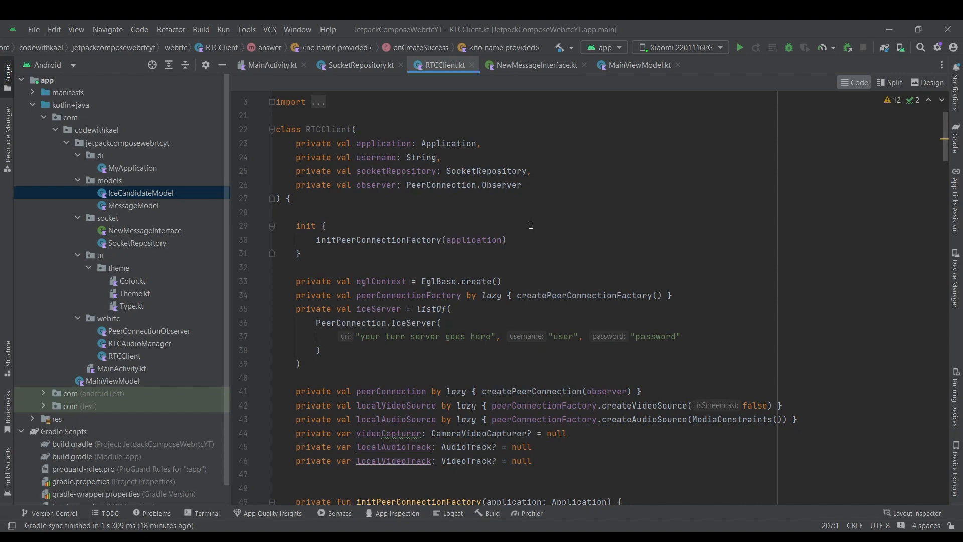